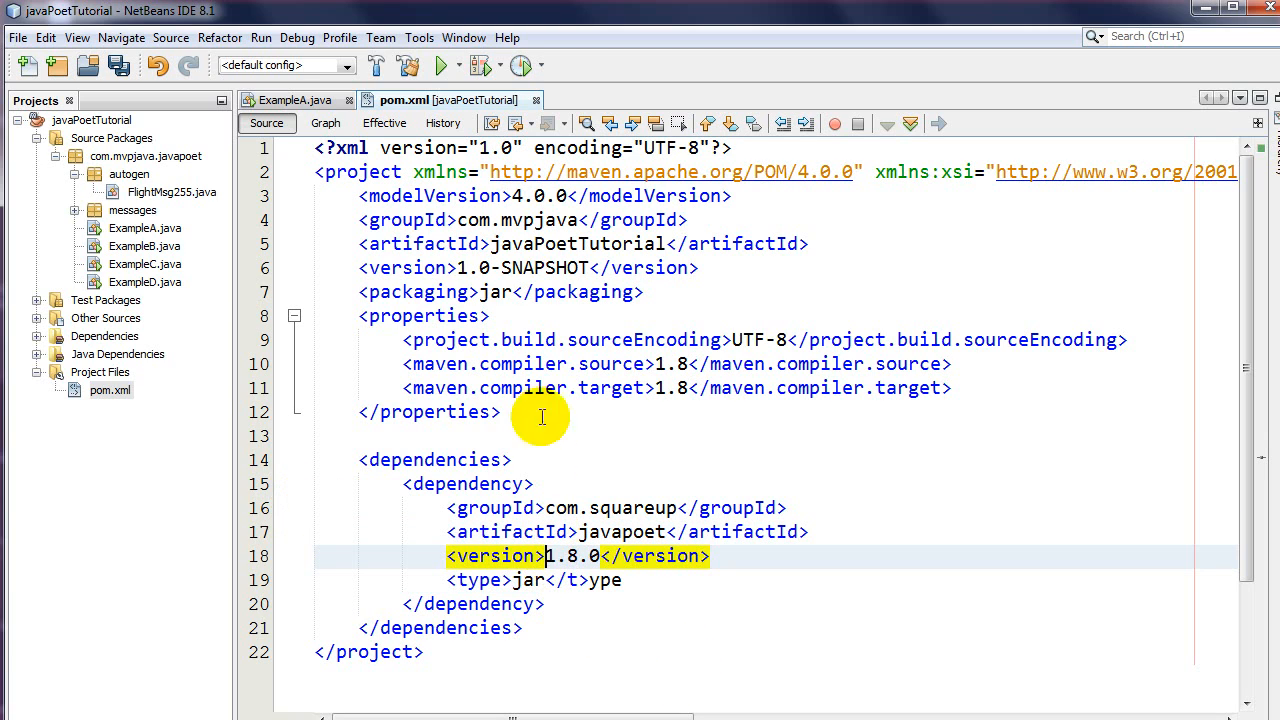
mouse_move(538, 105)
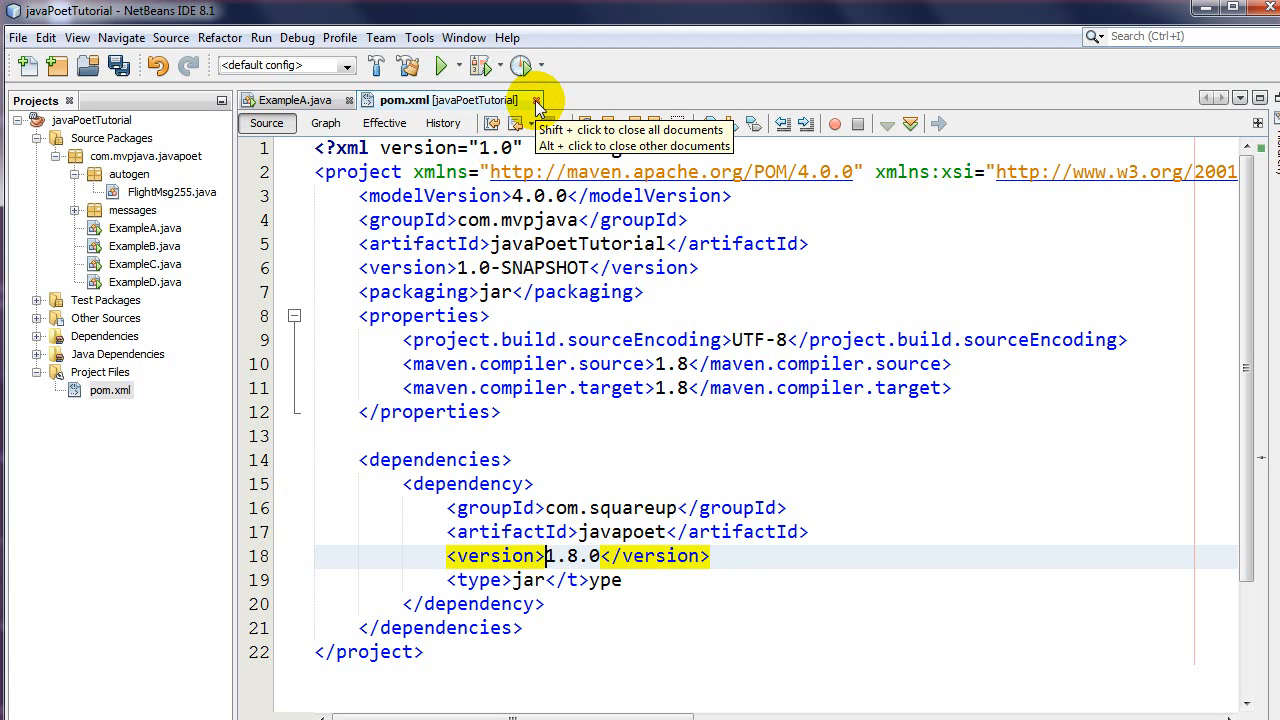
Step: Close the modified pom.xml, answering its save prompt, leaving ExampleA.java open
left_click(537, 100)
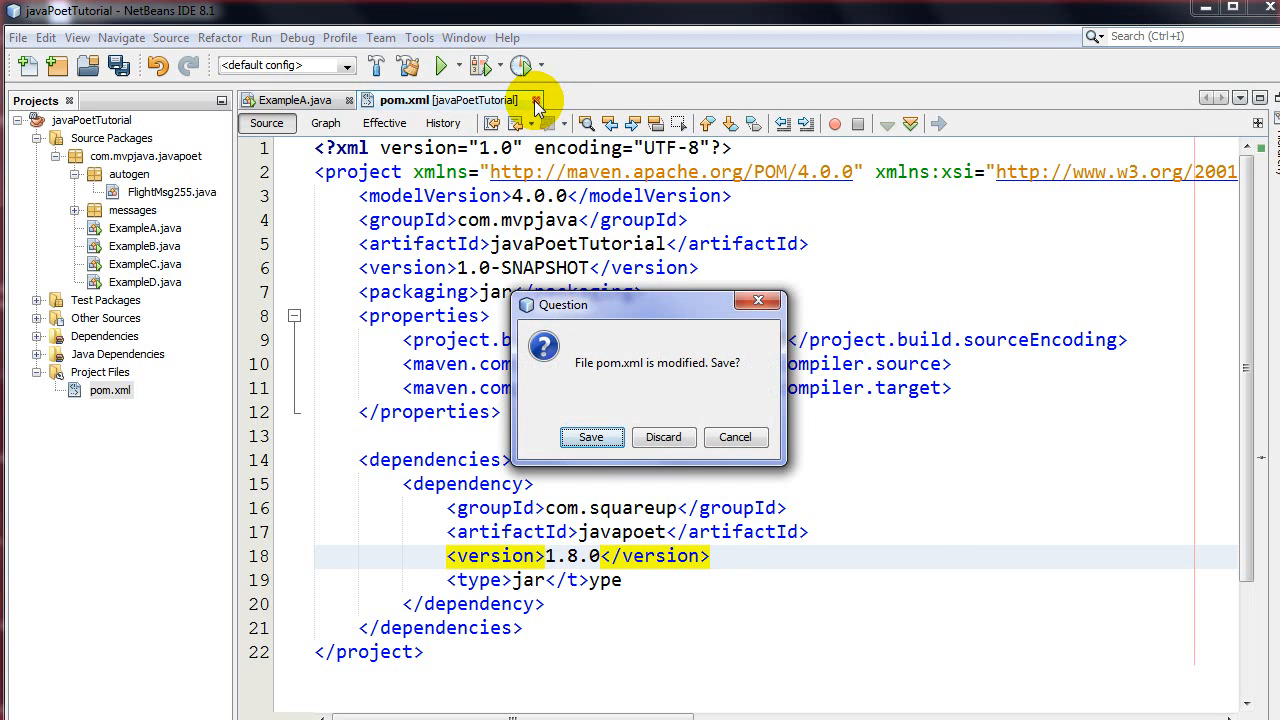
left_click(662, 437)
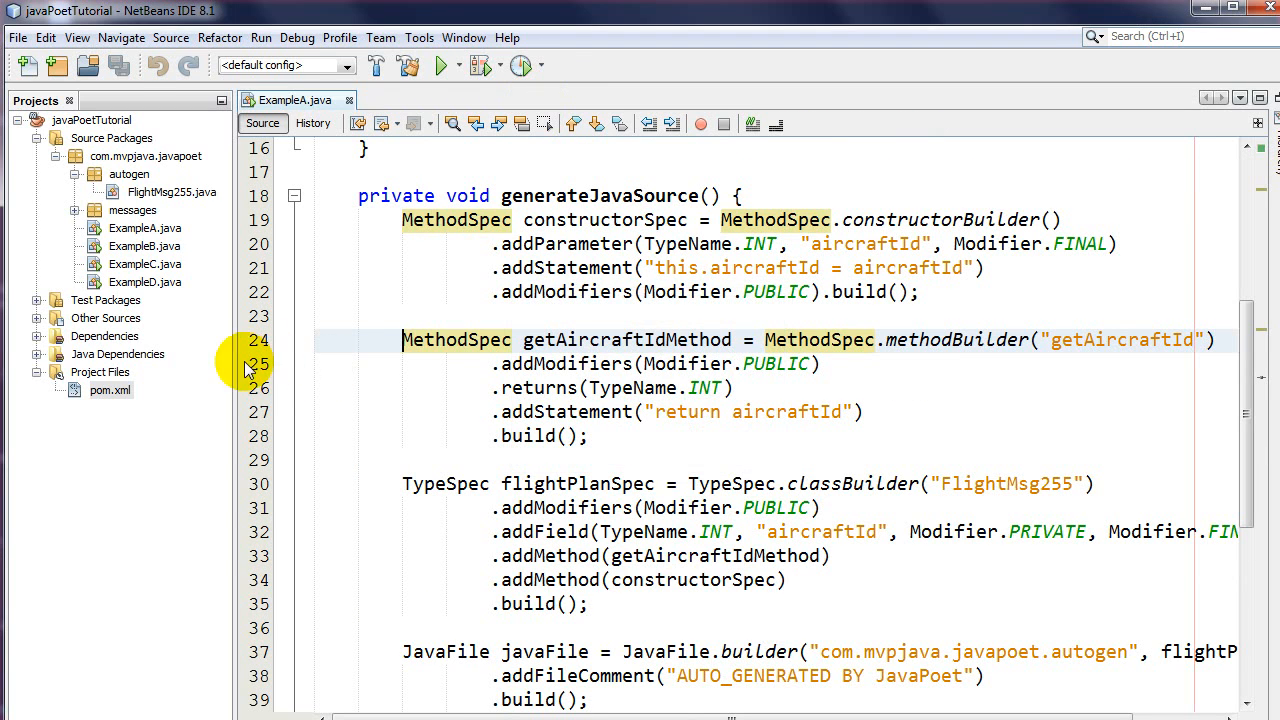
Step: Open FlightMsg255.java from the autogen package beside ExampleA.java
double_click(171, 191)
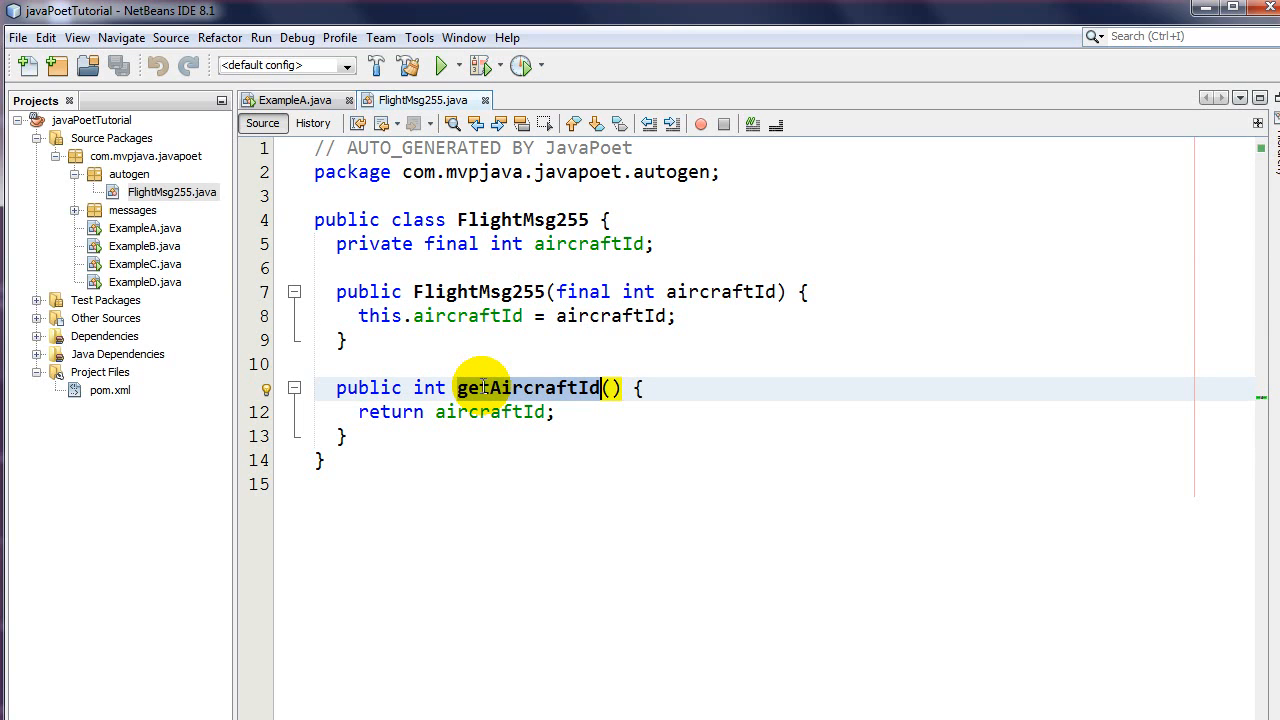
mouse_move(210, 243)
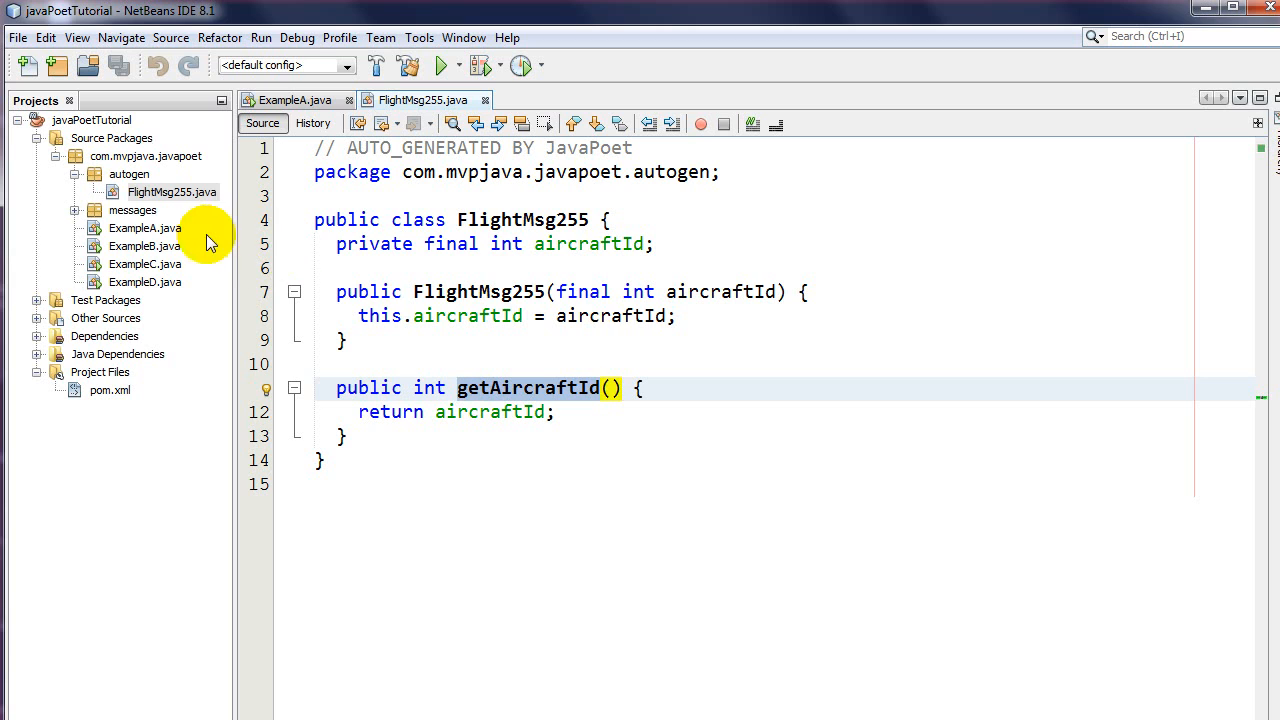
left_click(145, 228)
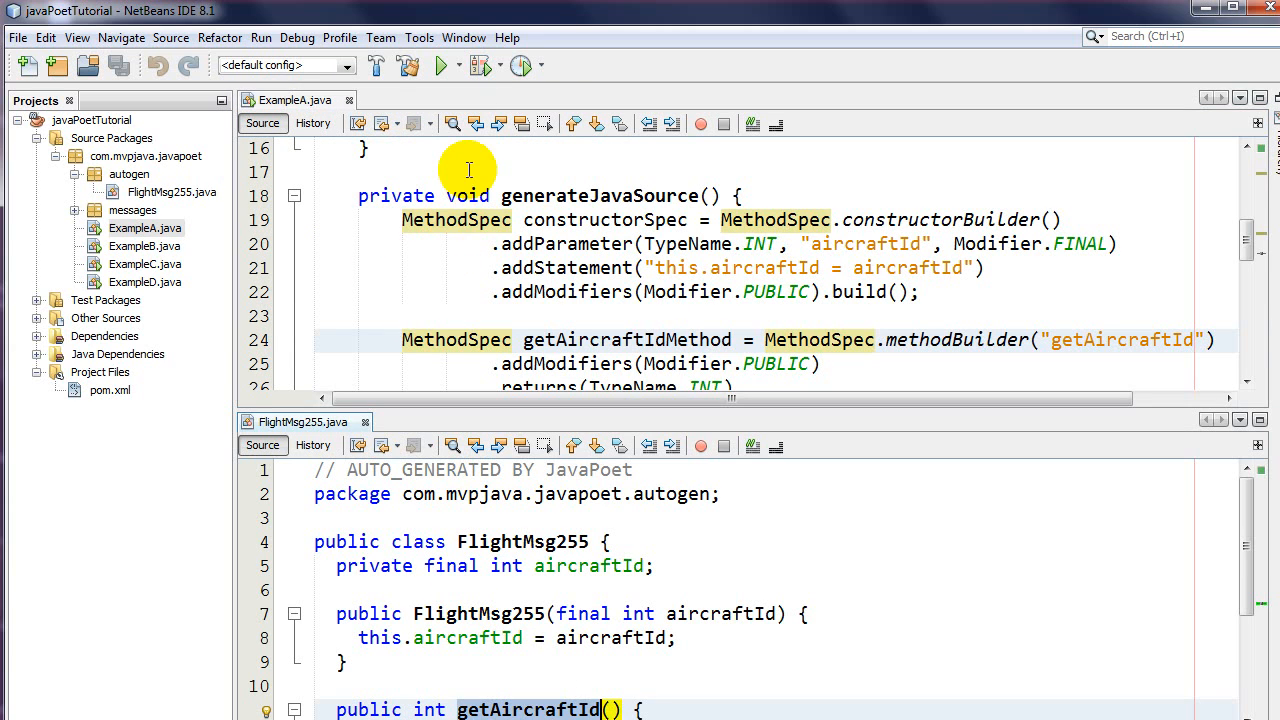
mouse_move(222, 105)
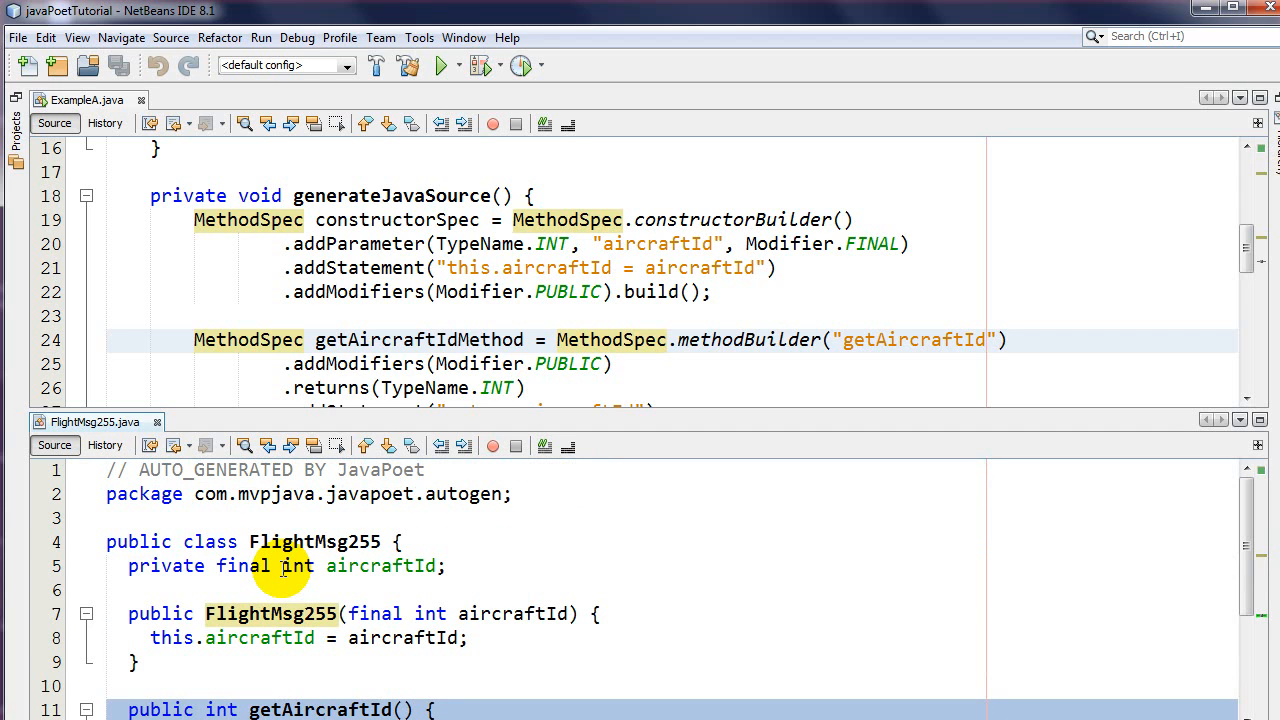
scroll("down", 3)
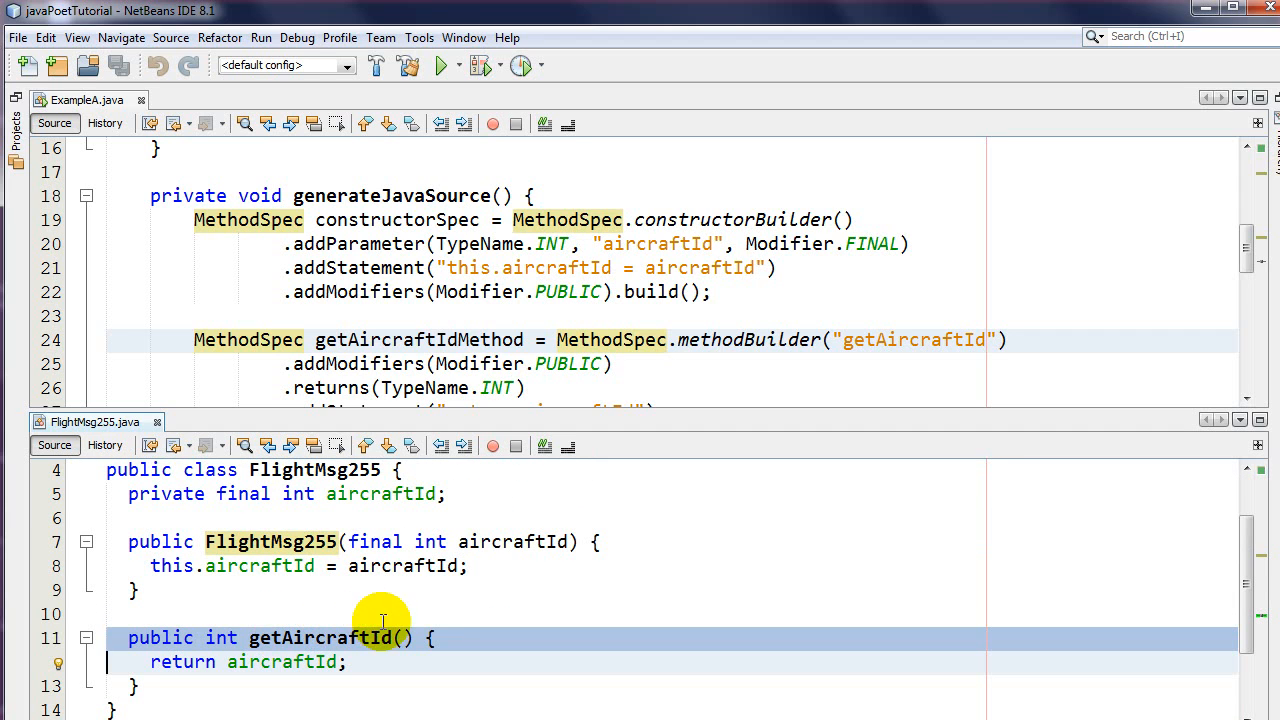
double_click(513, 541)
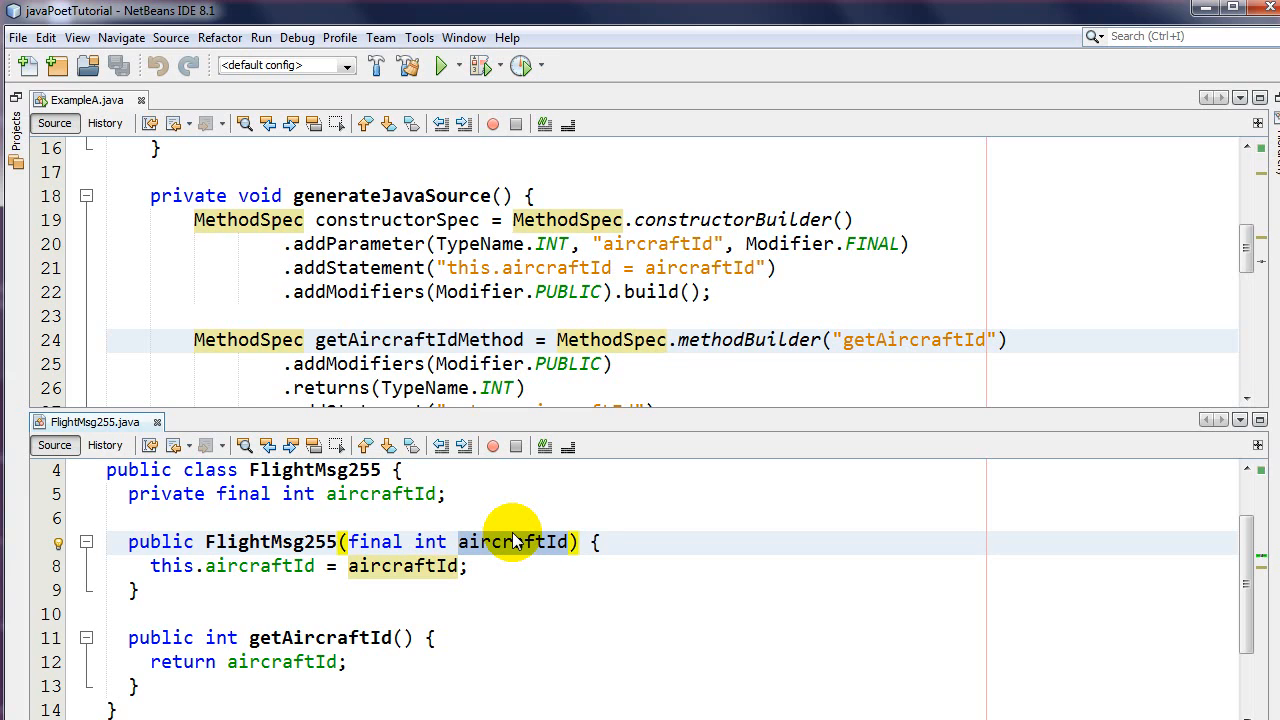
left_click(570, 541)
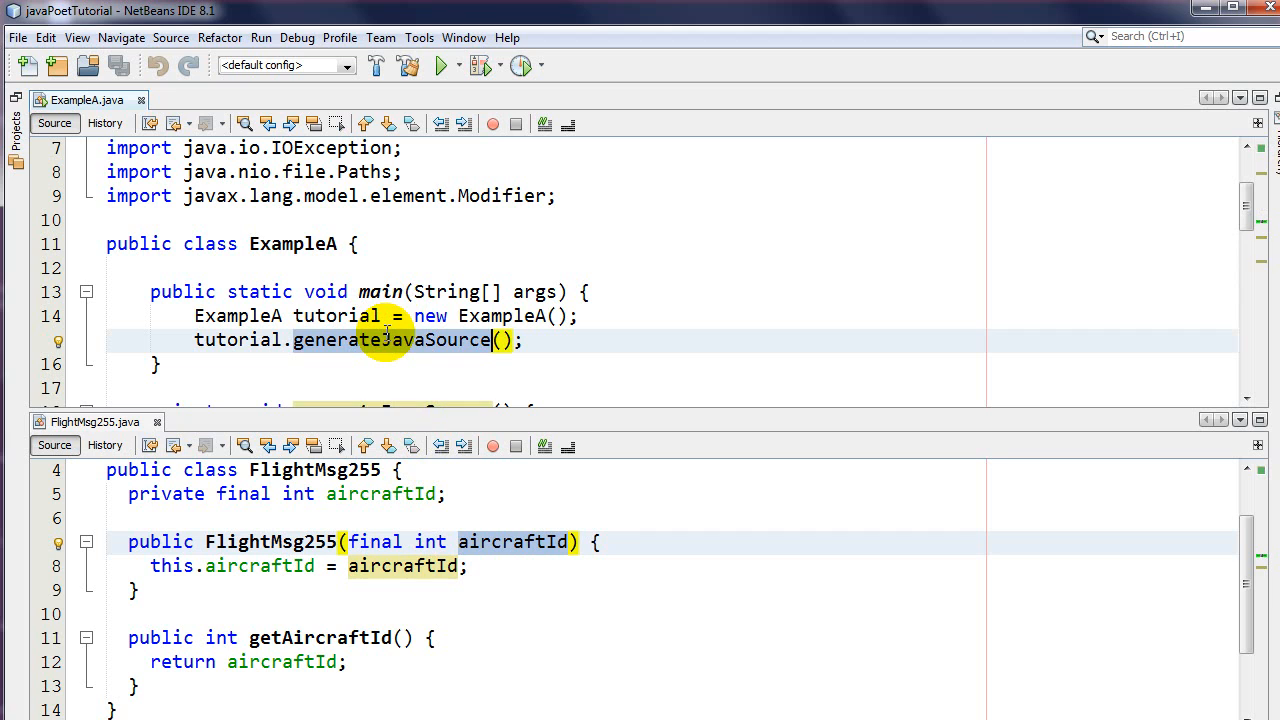
scroll("down", 3)
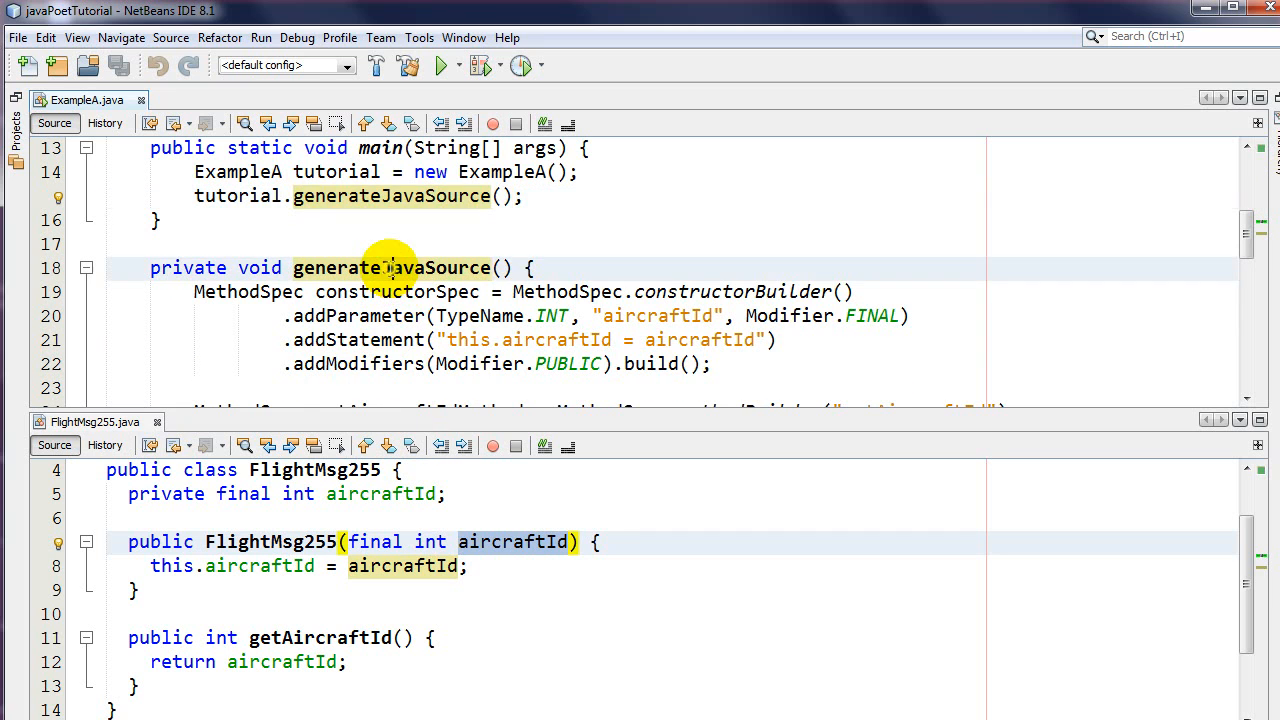
scroll("down", 3)
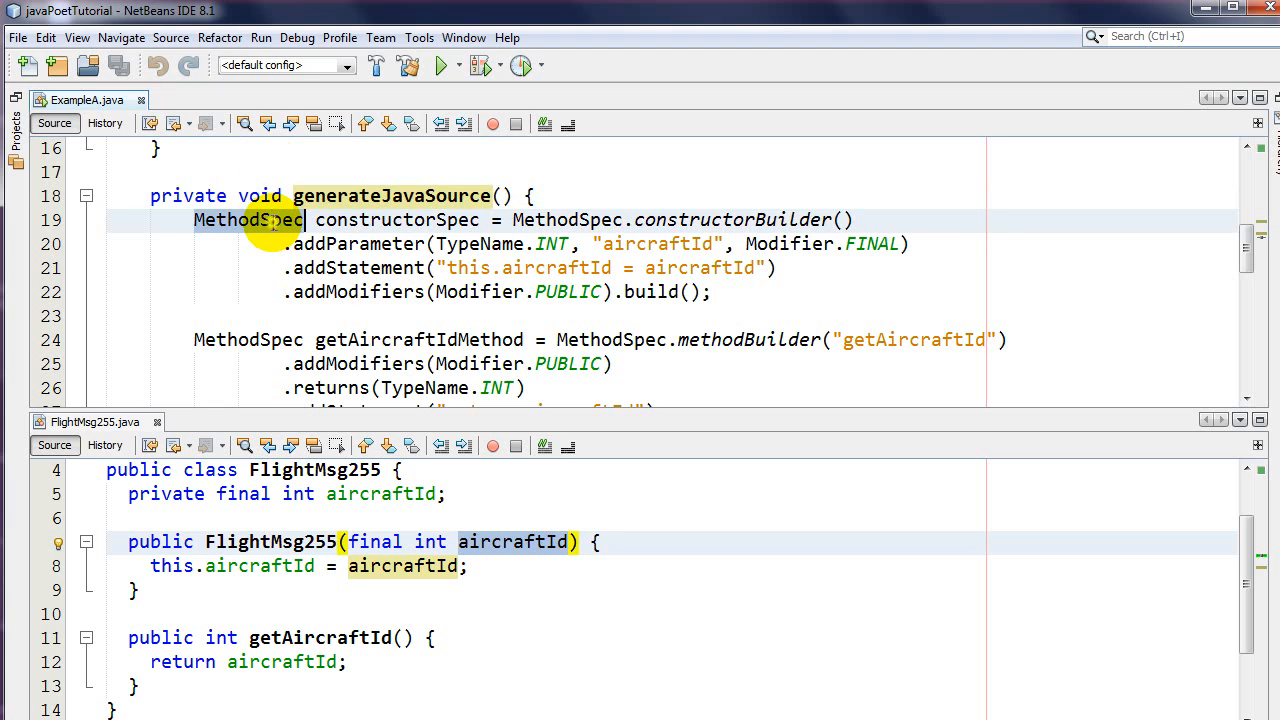
left_click(248, 219)
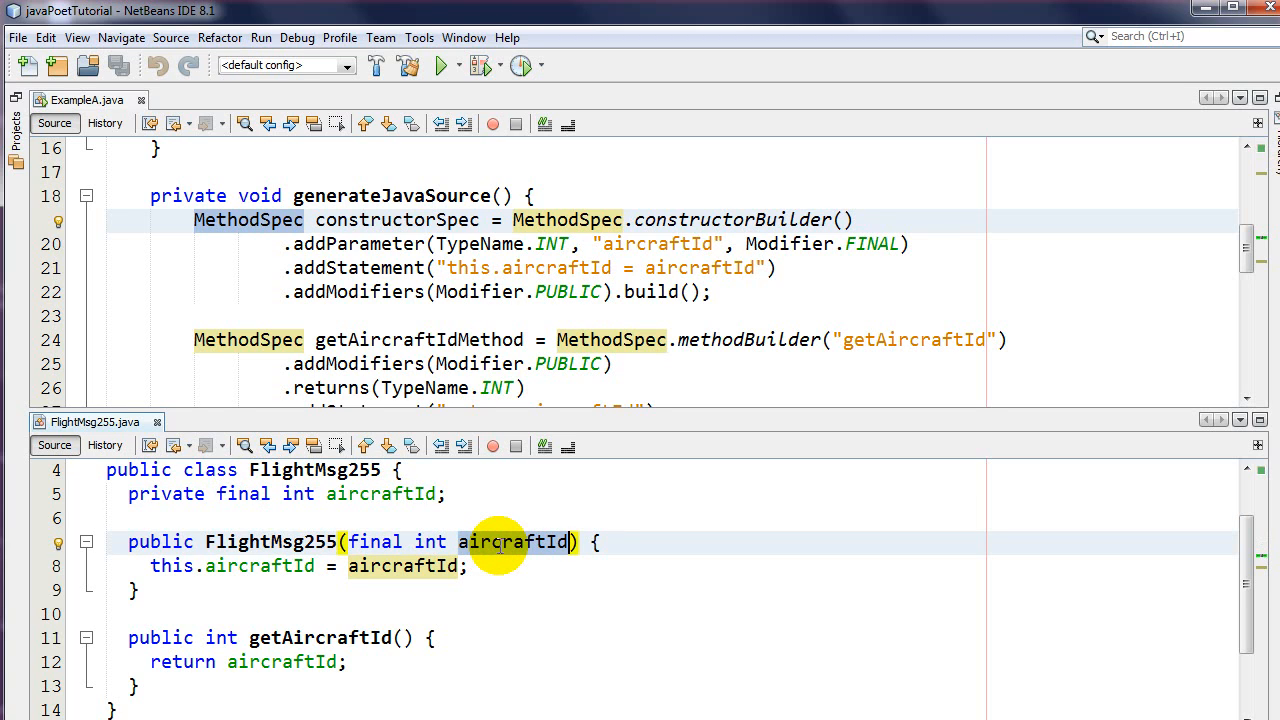
mouse_move(395, 312)
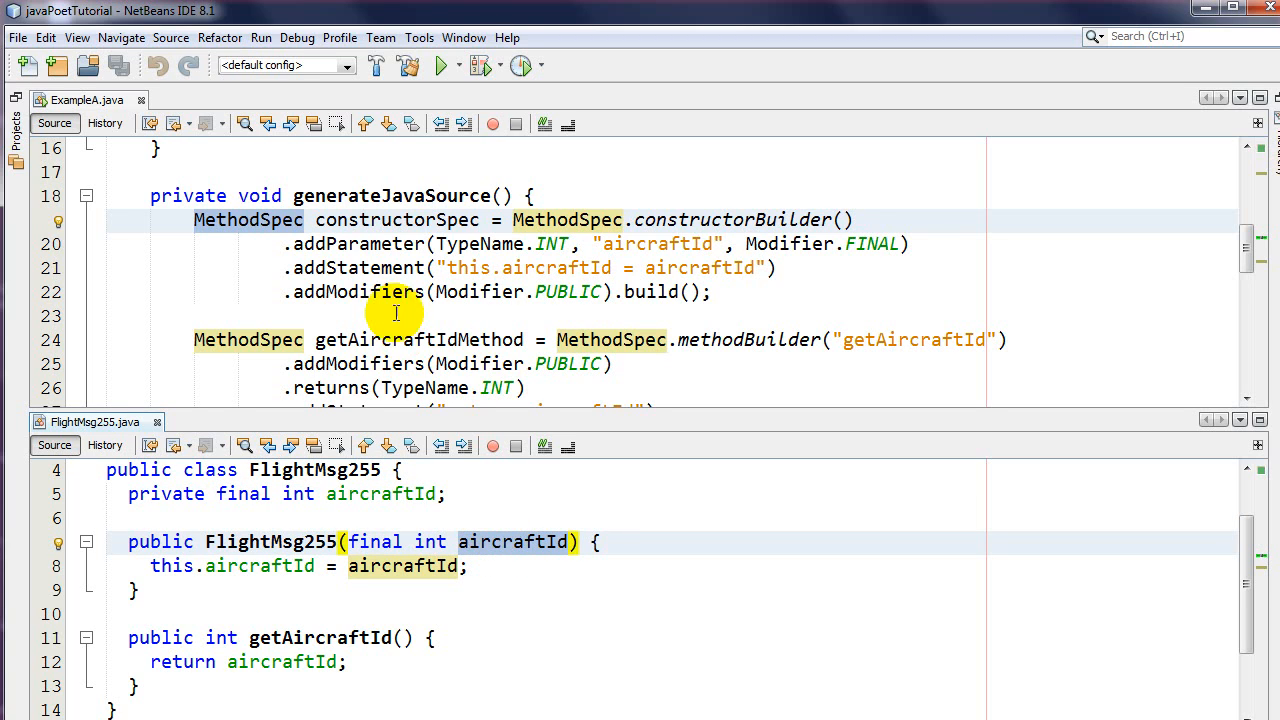
scroll("down", 3)
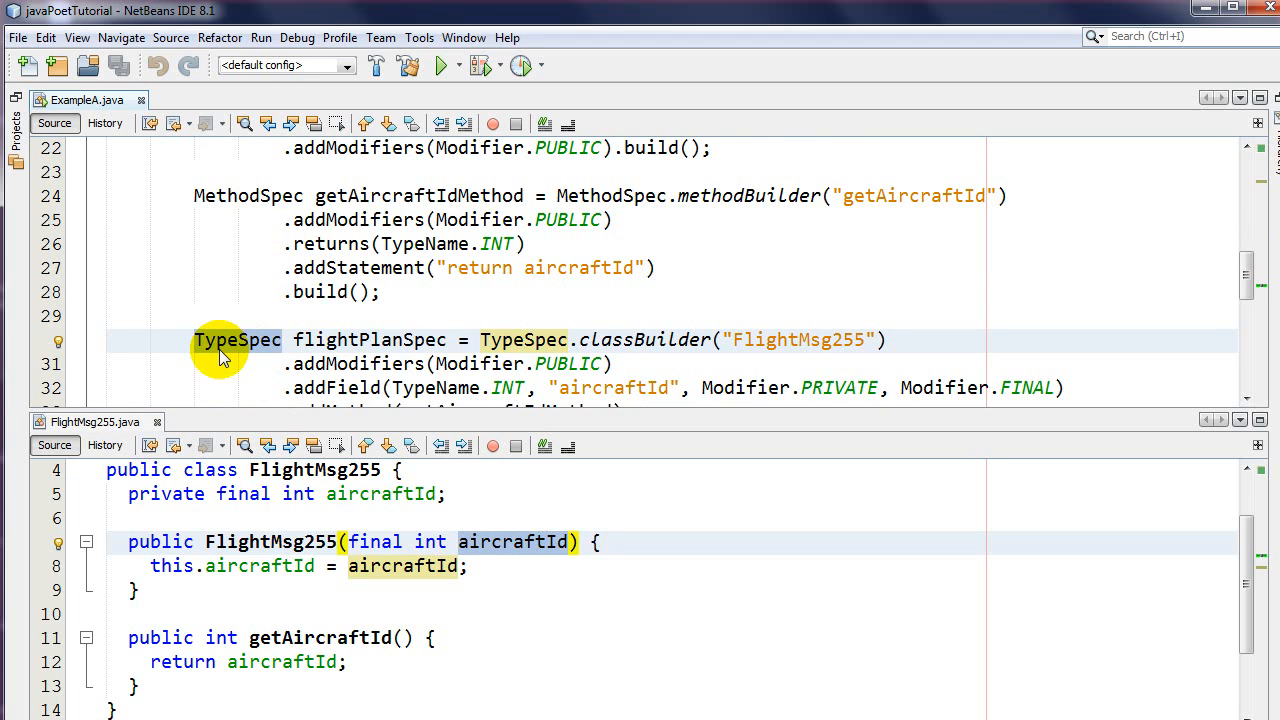
scroll("down", 3)
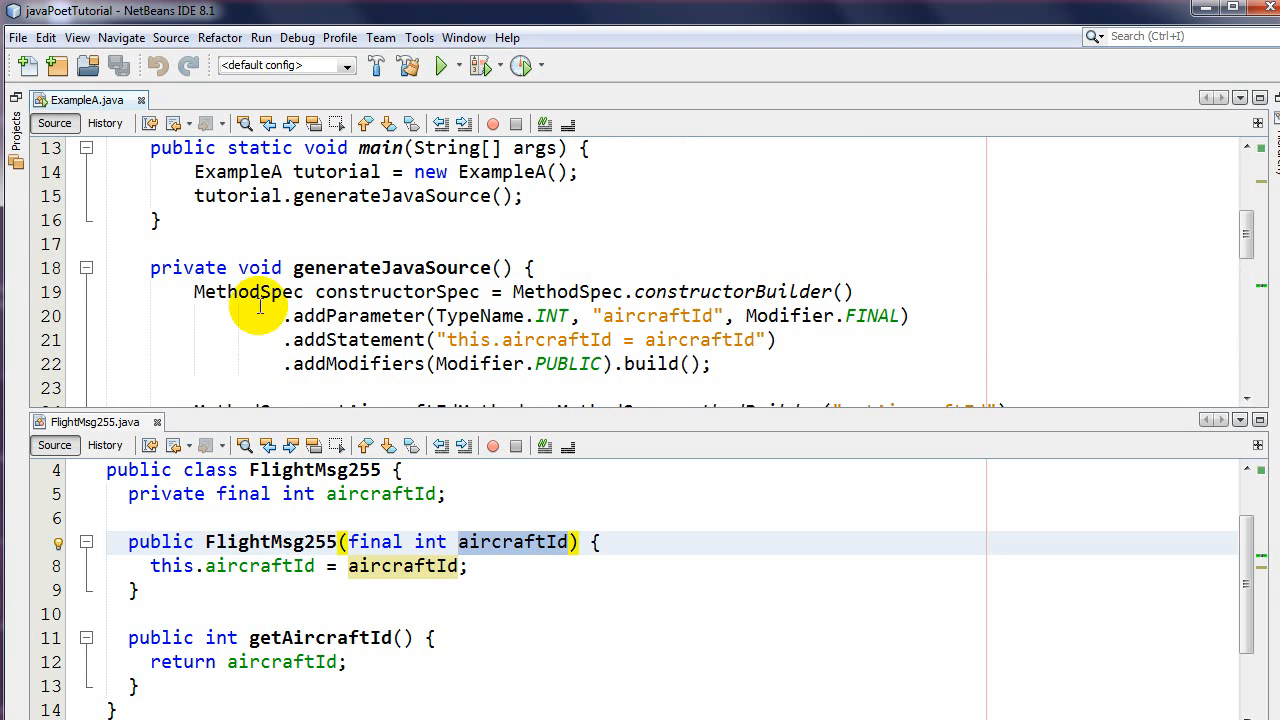
mouse_move(265, 267)
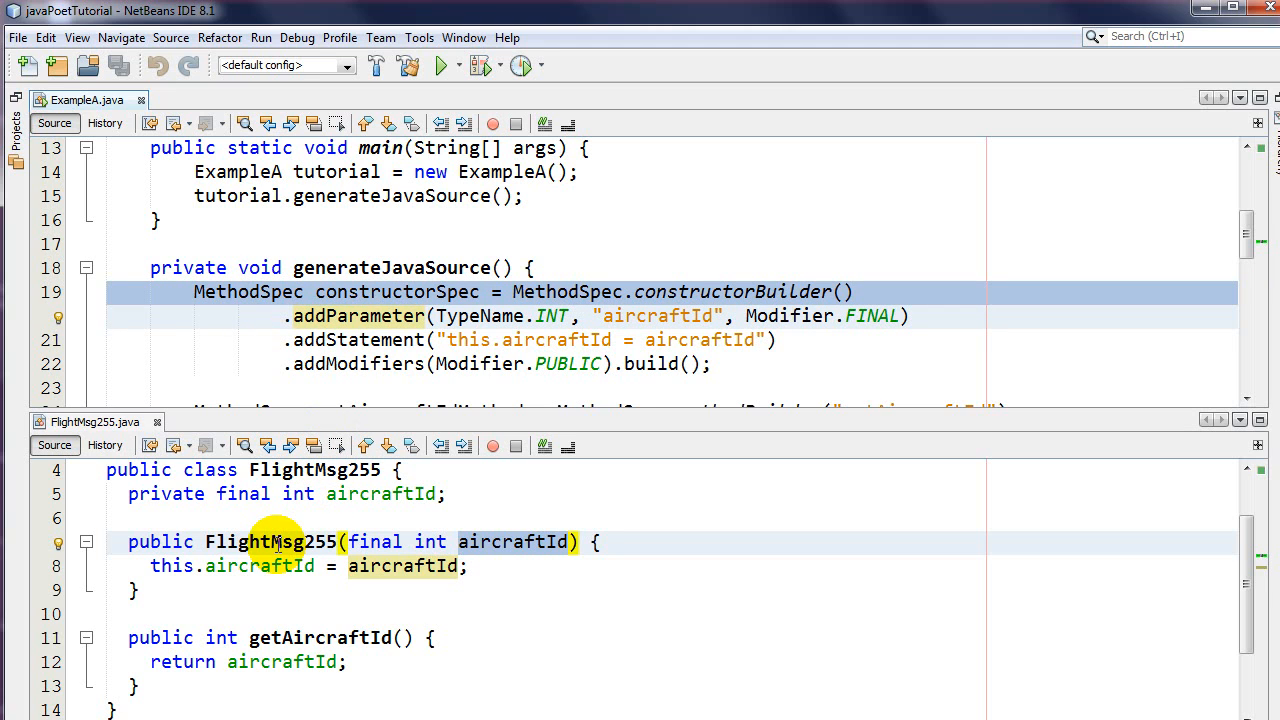
mouse_move(685, 300)
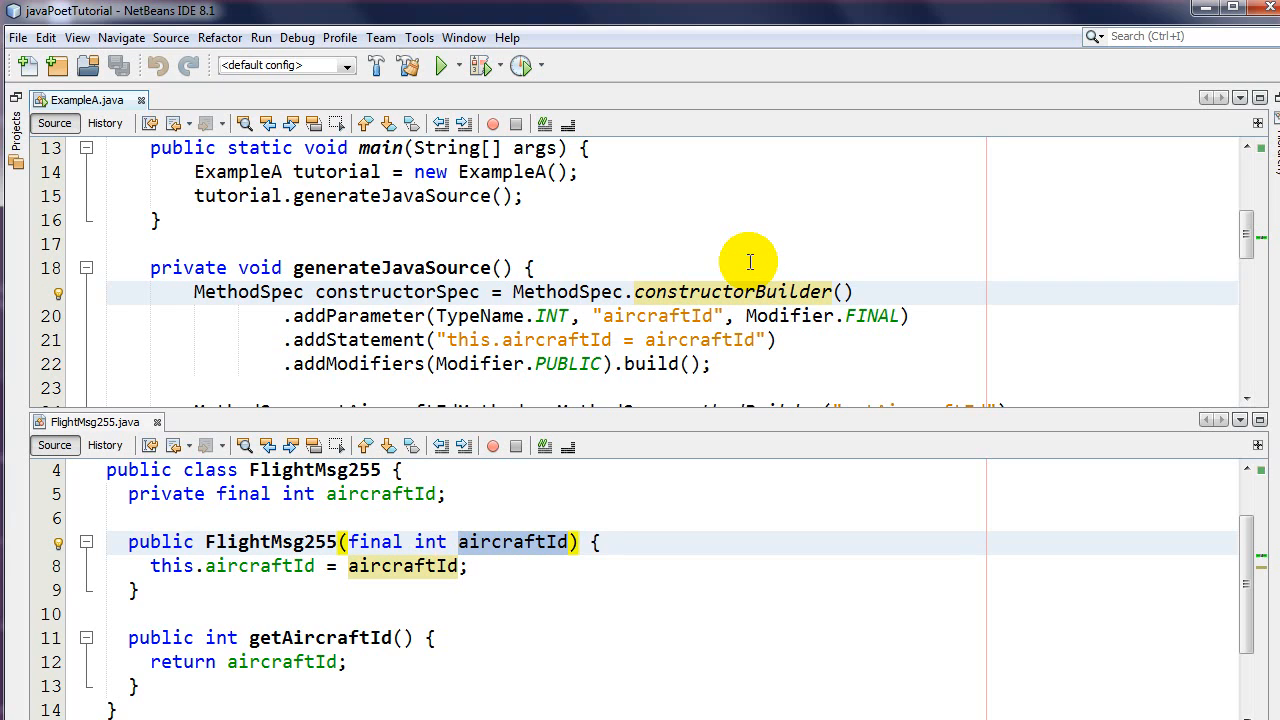
left_click(678, 291)
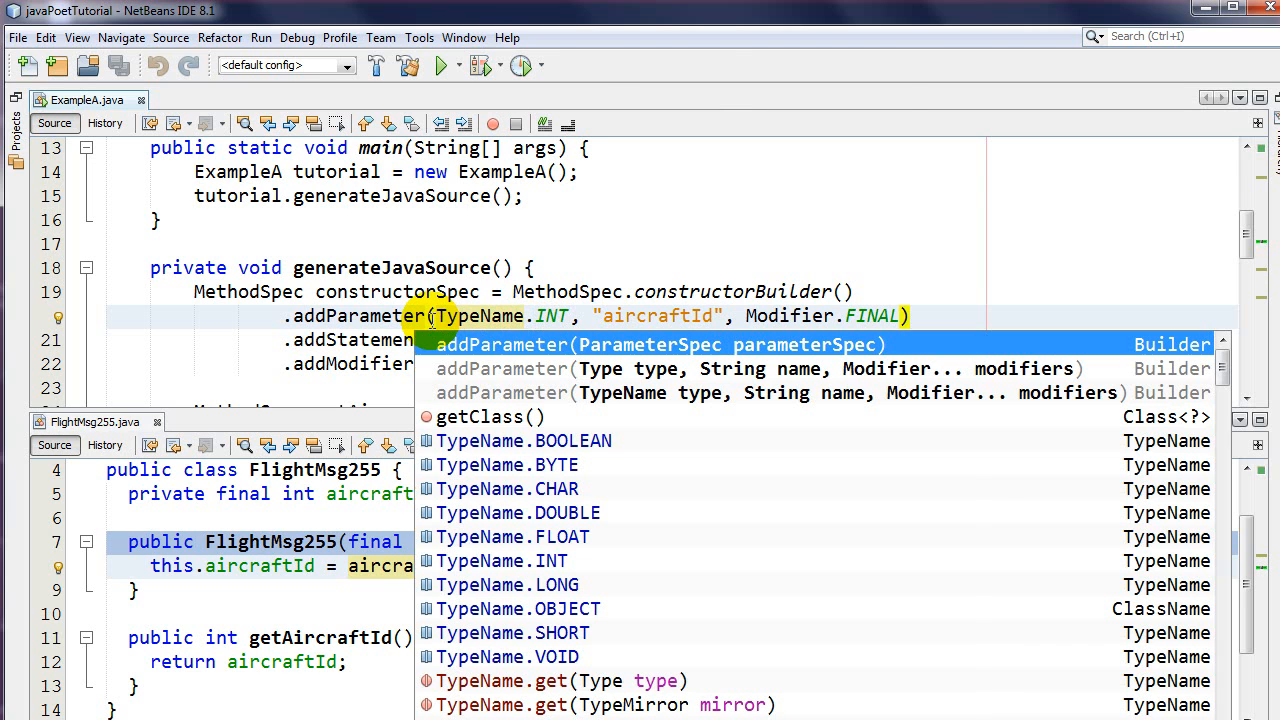
mouse_move(615, 344)
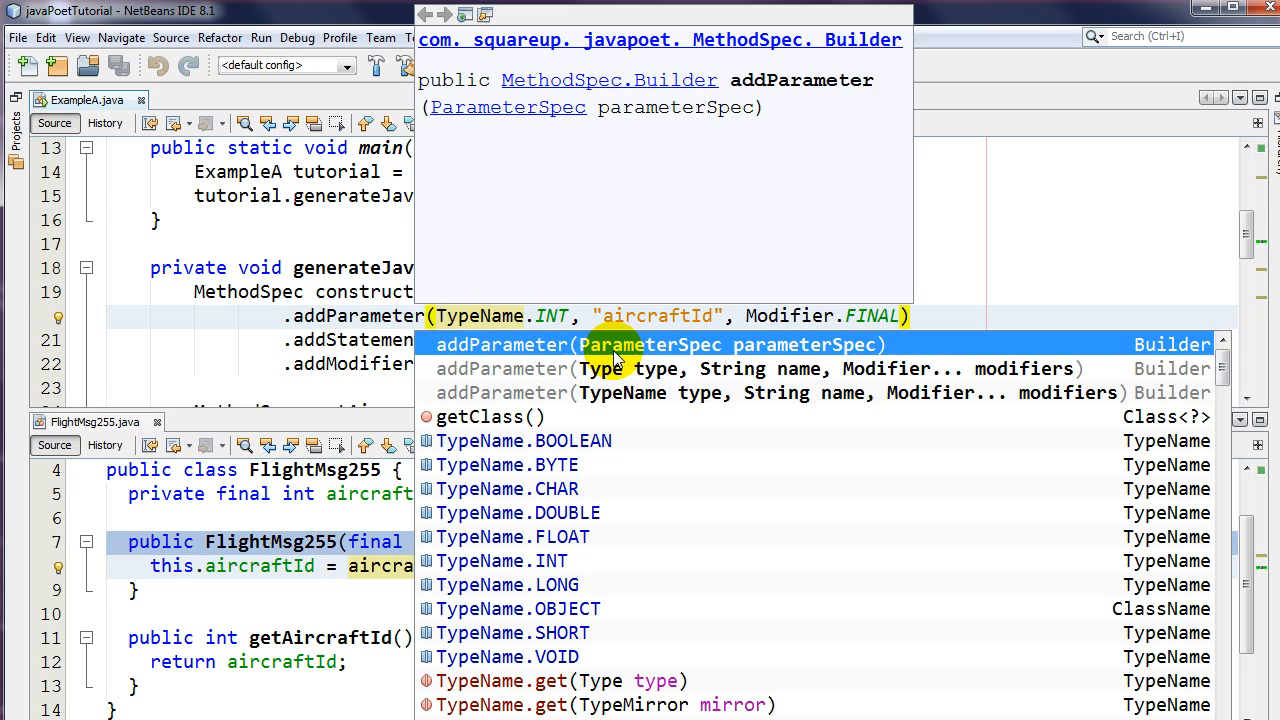
mouse_move(708, 352)
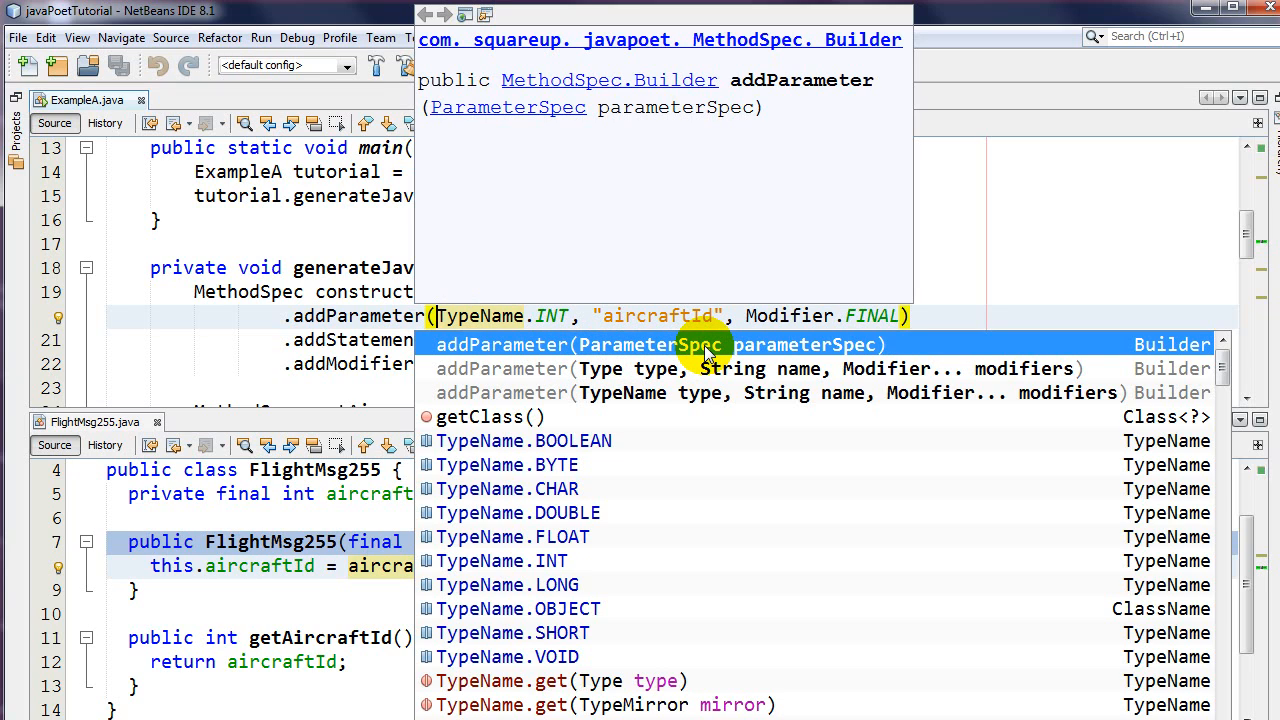
mouse_move(700, 352)
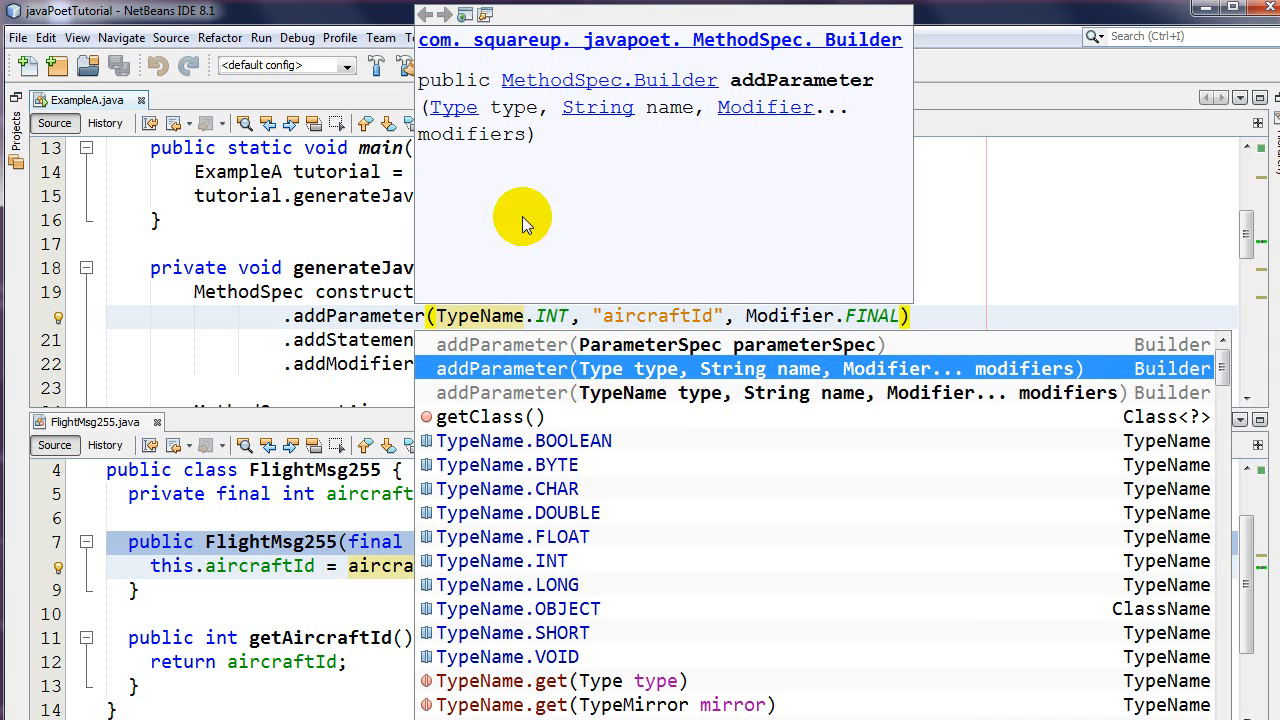
mouse_move(455, 110)
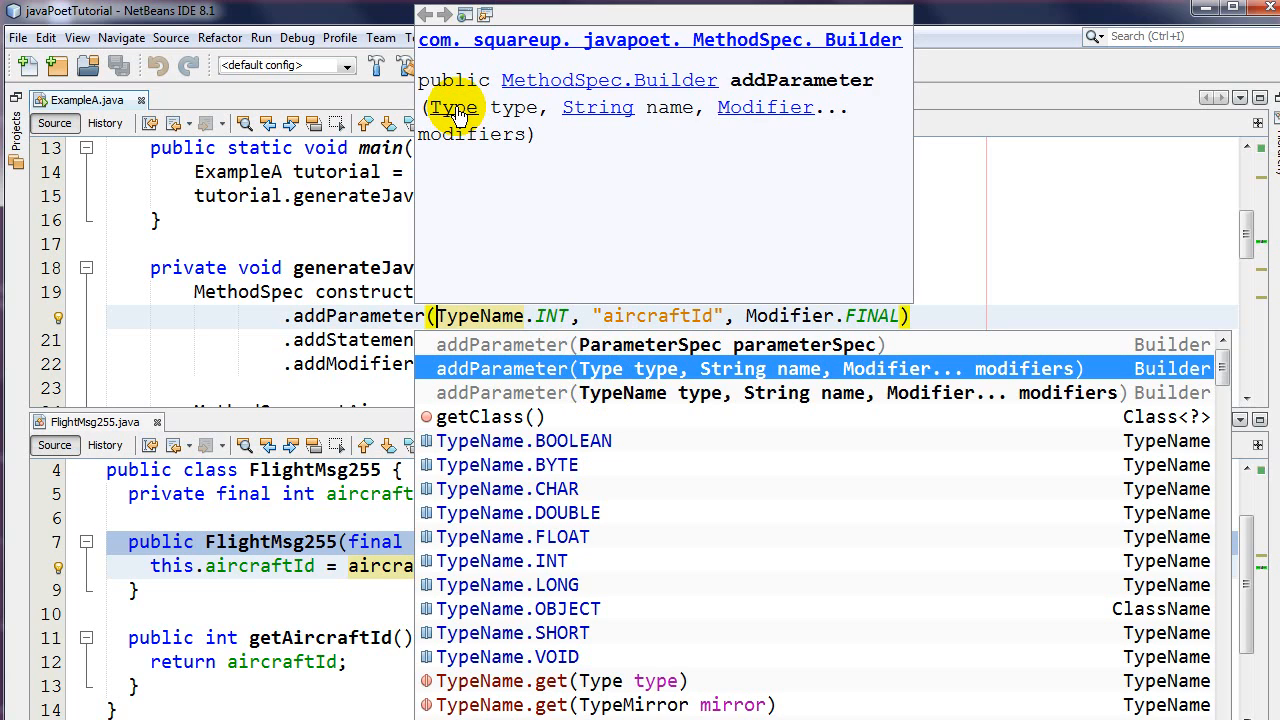
left_click(453, 108)
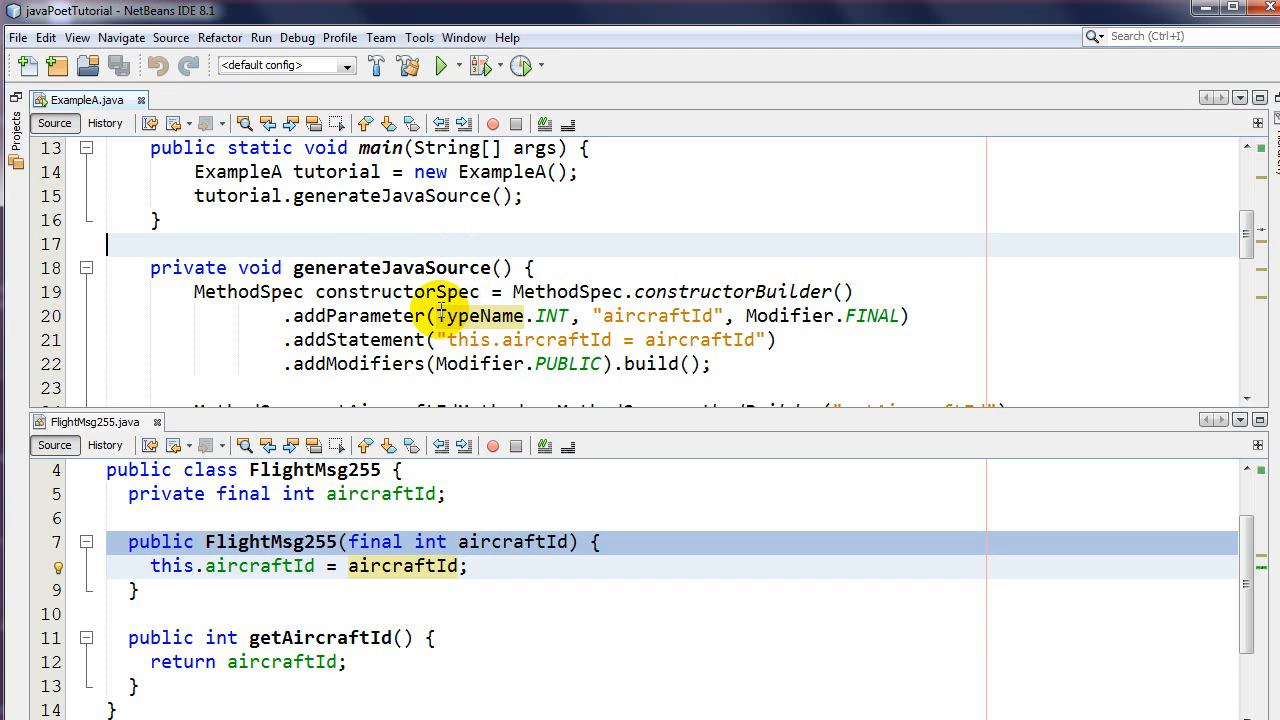
left_click(435, 316)
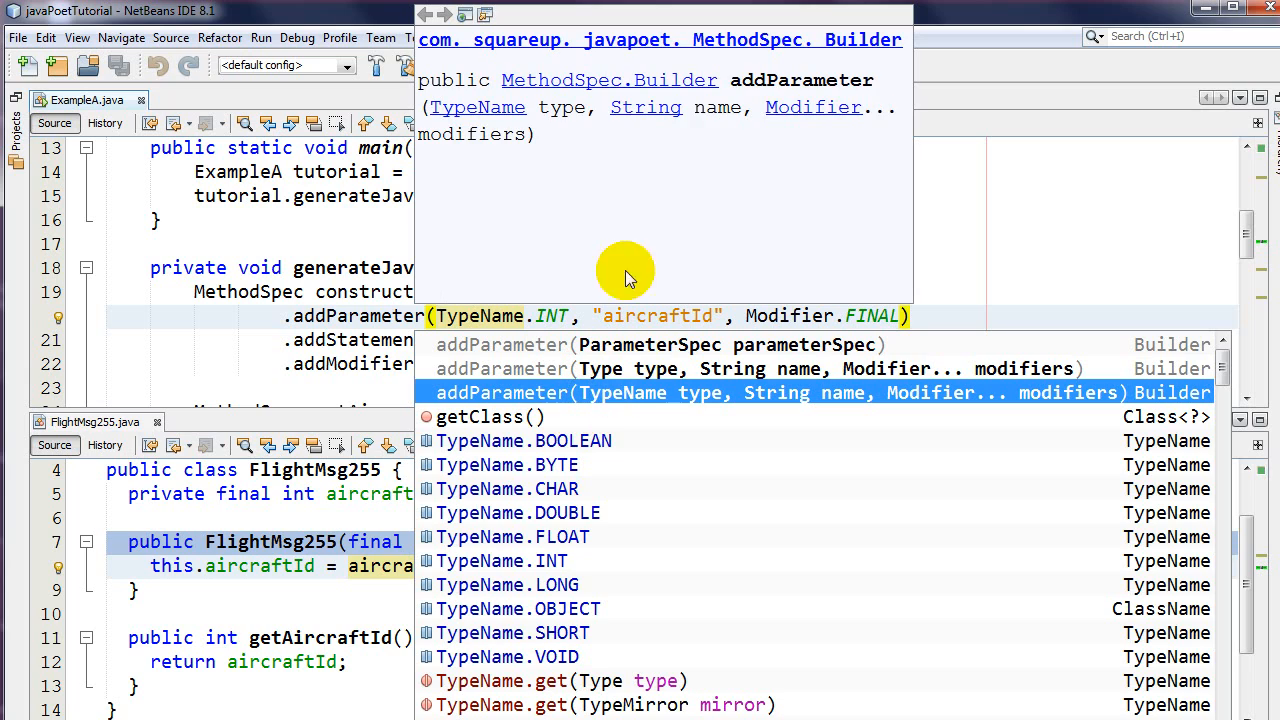
mouse_move(760, 65)
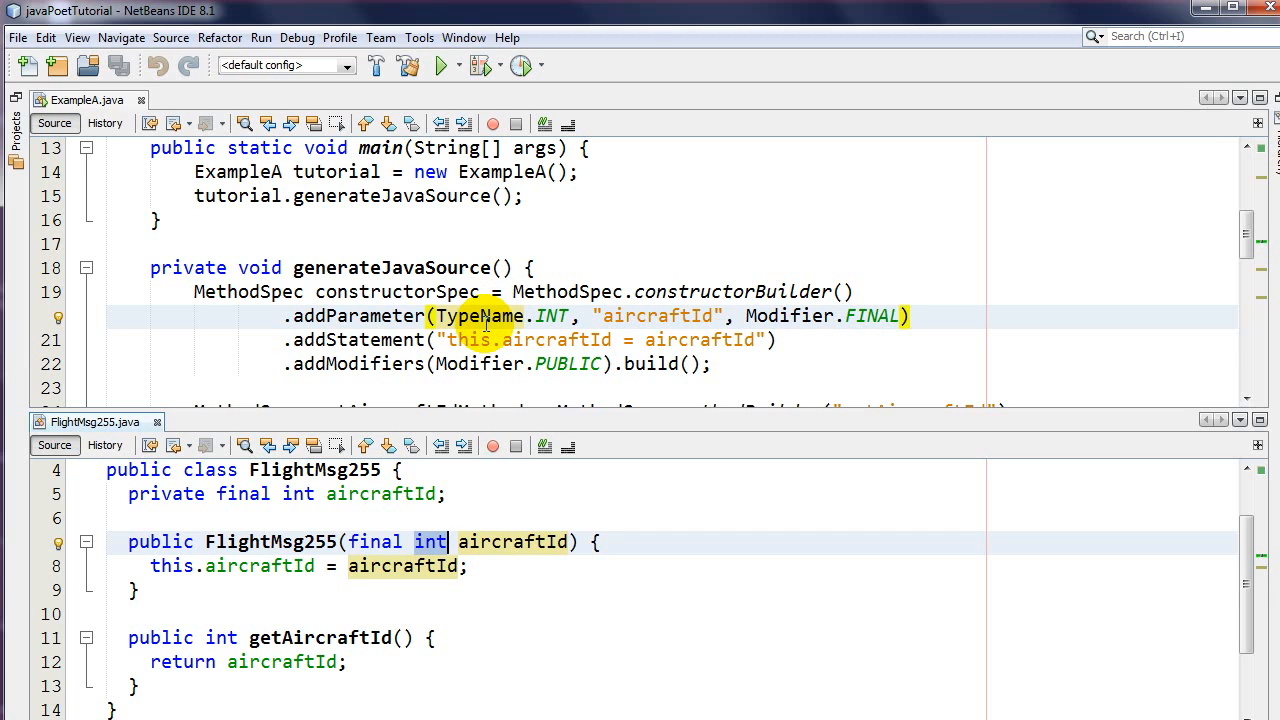
left_click(485, 316)
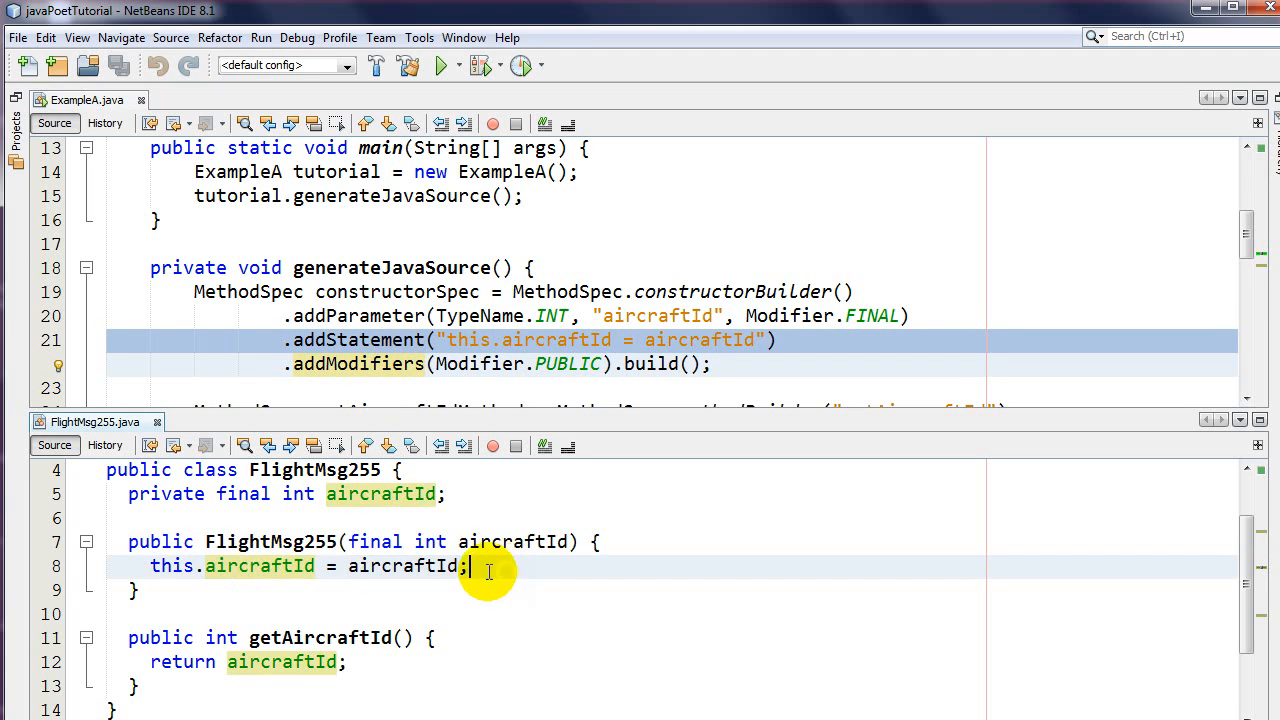
left_click_drag(468, 566, 150, 566)
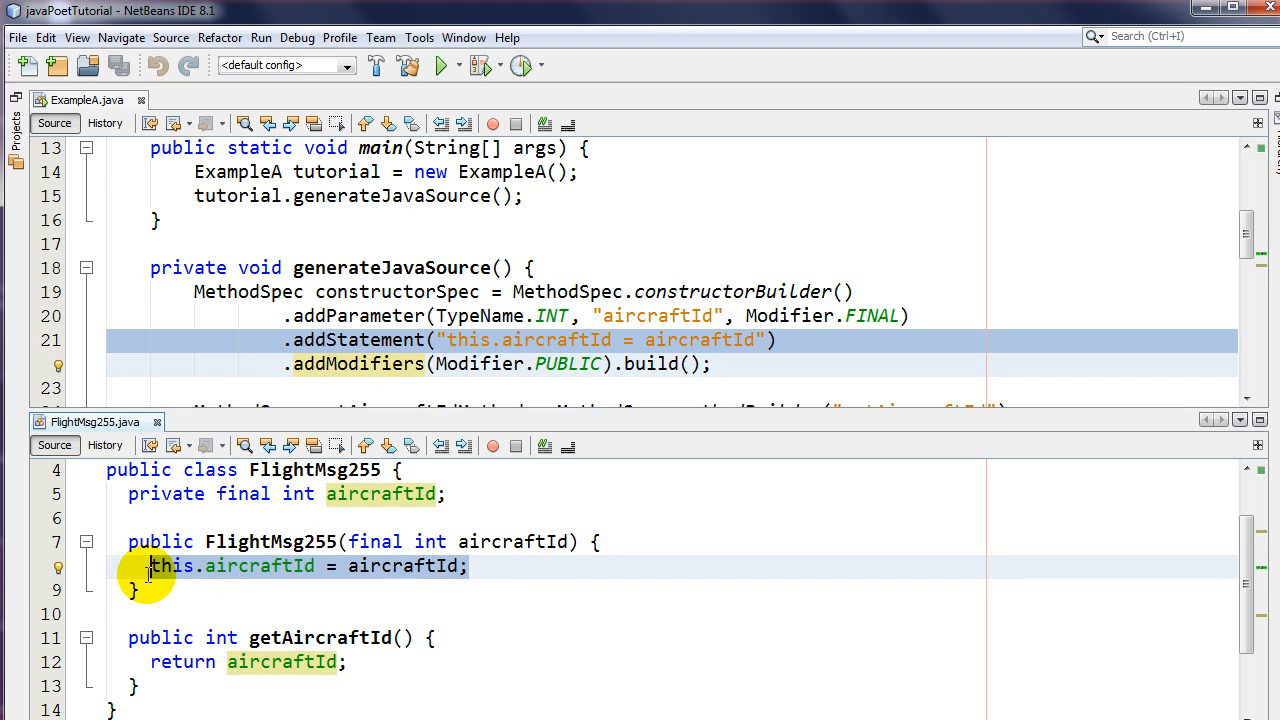
mouse_move(542, 552)
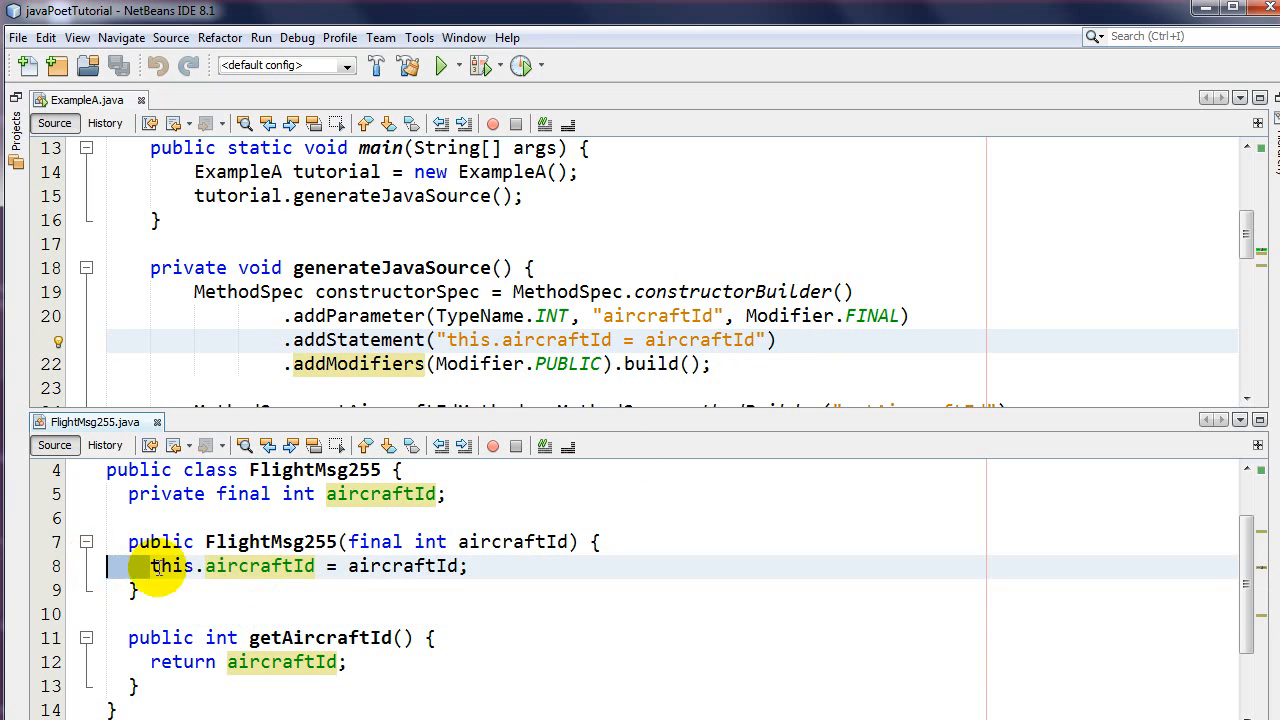
mouse_move(355, 530)
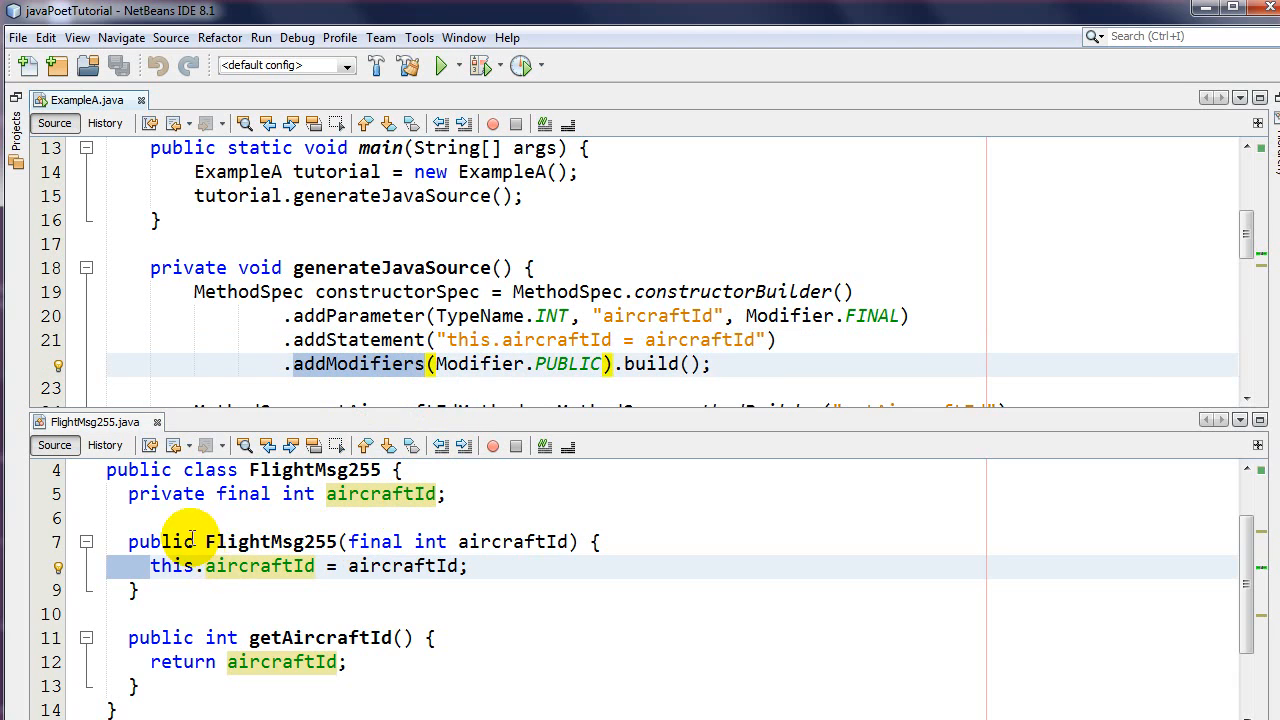
left_click(660, 364)
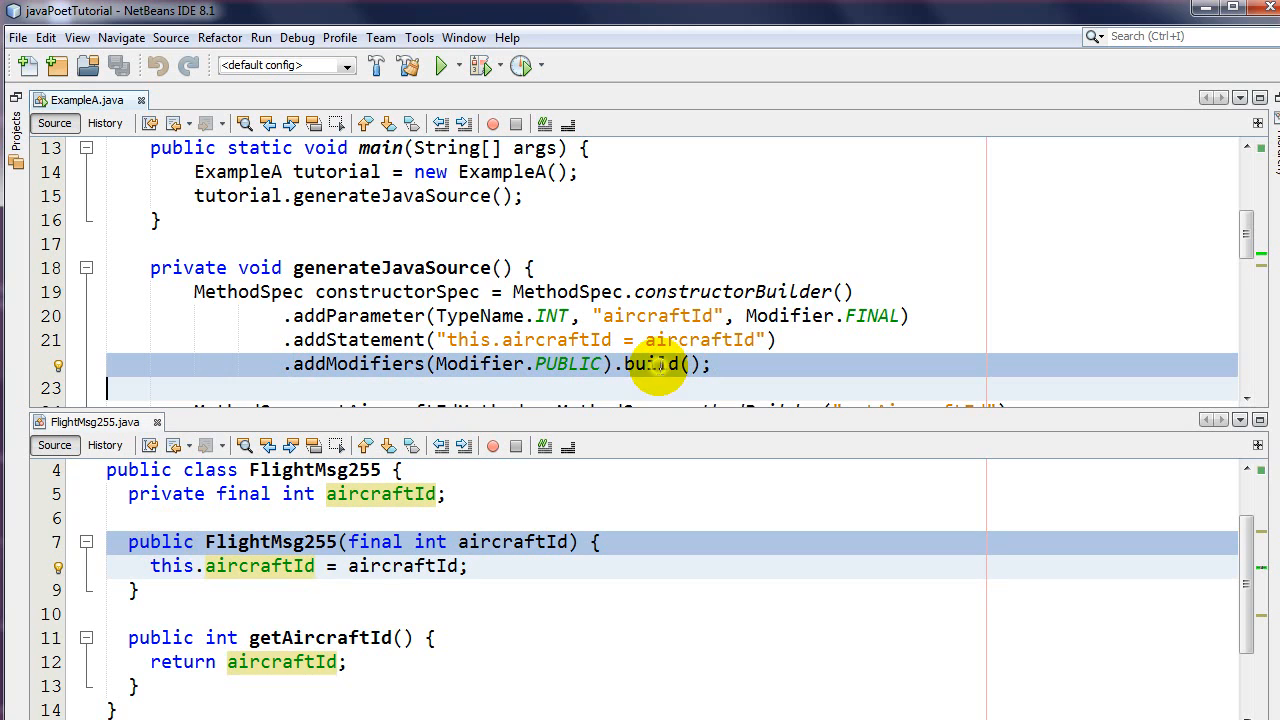
double_click(397, 291)
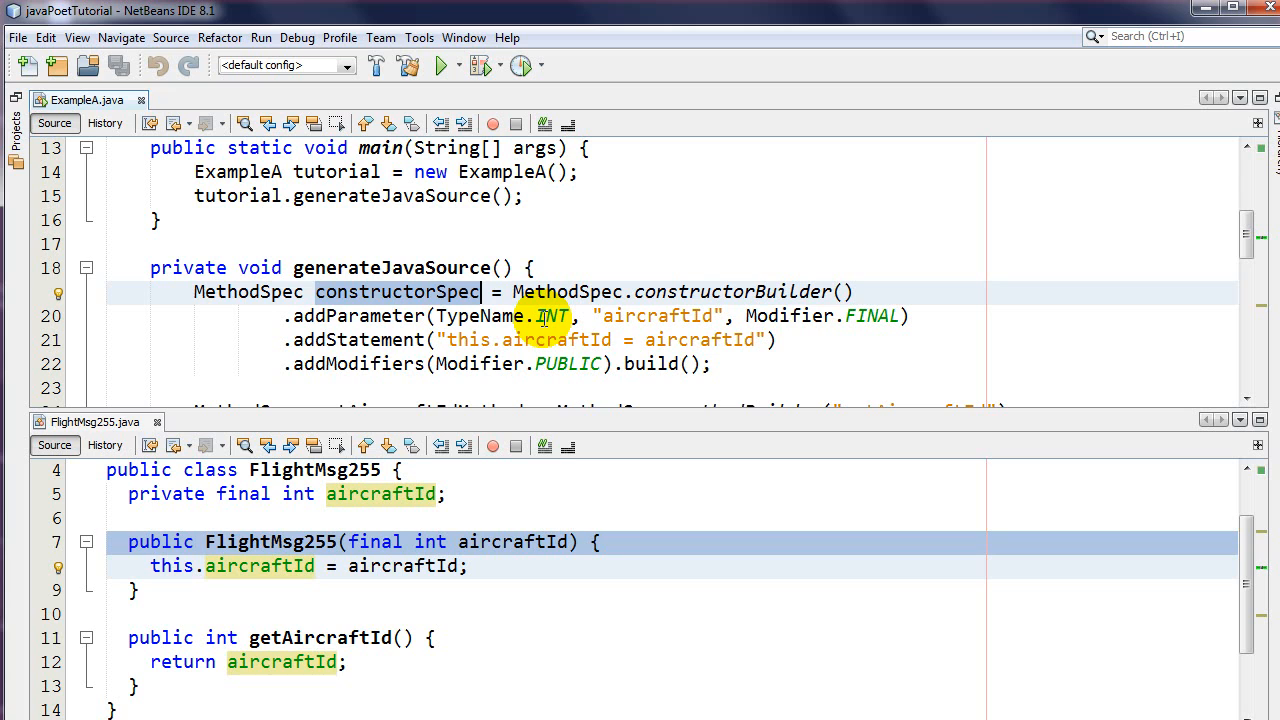
Step: Scroll ExampleA.java down to the flightPlanSpec TypeSpec.classBuilder block
scroll("down", 3)
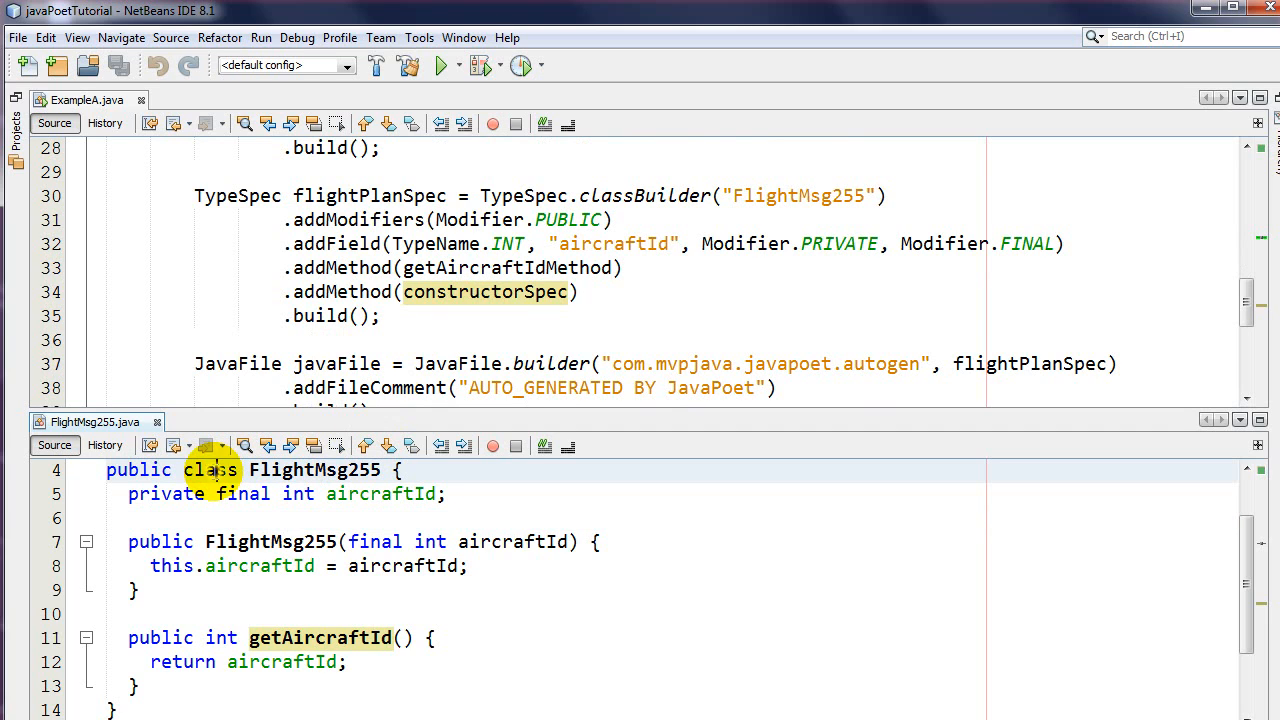
Step: Highlight 'class' in FlightMsg255.java and the builder's aircraftId addField line
double_click(529, 195)
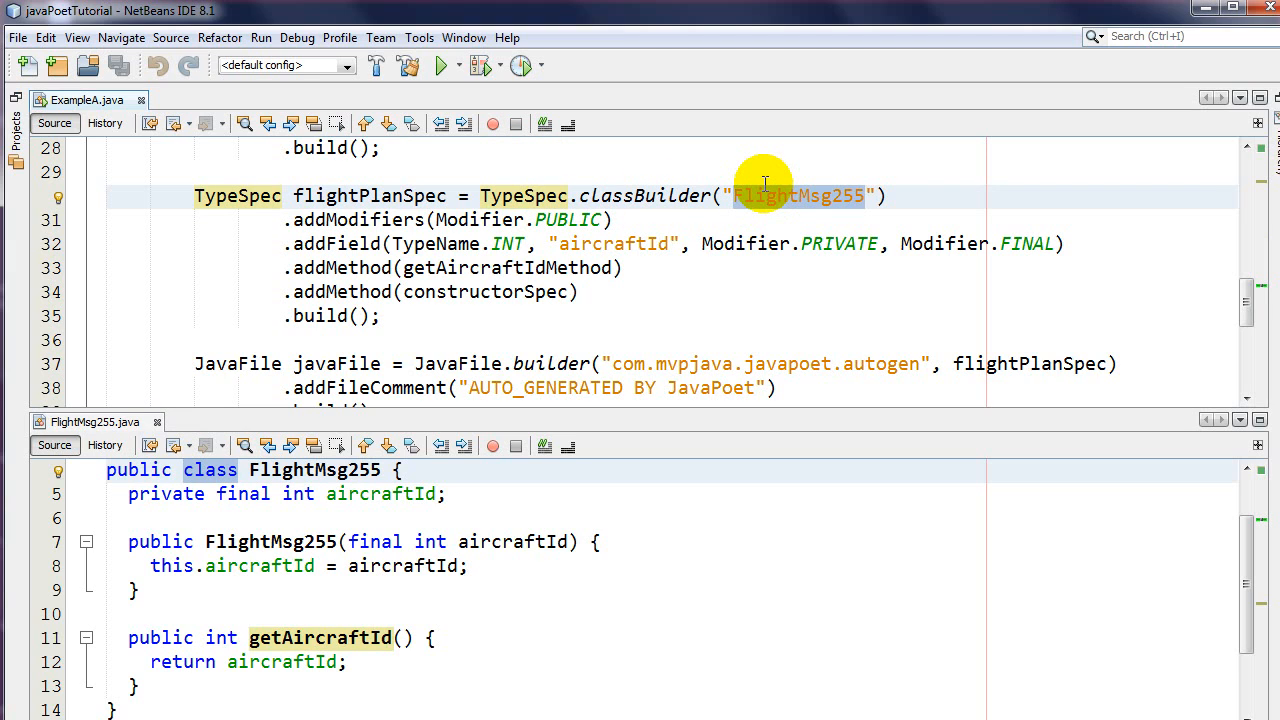
left_click(866, 195)
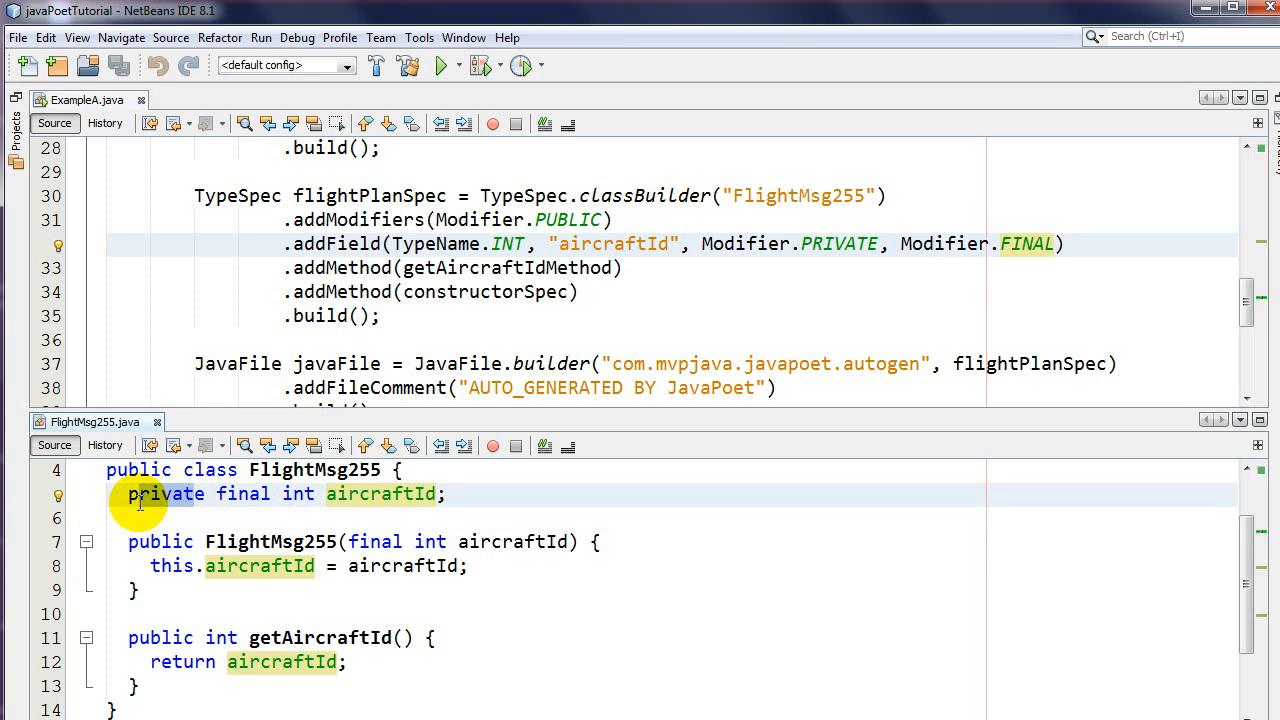
mouse_move(375, 267)
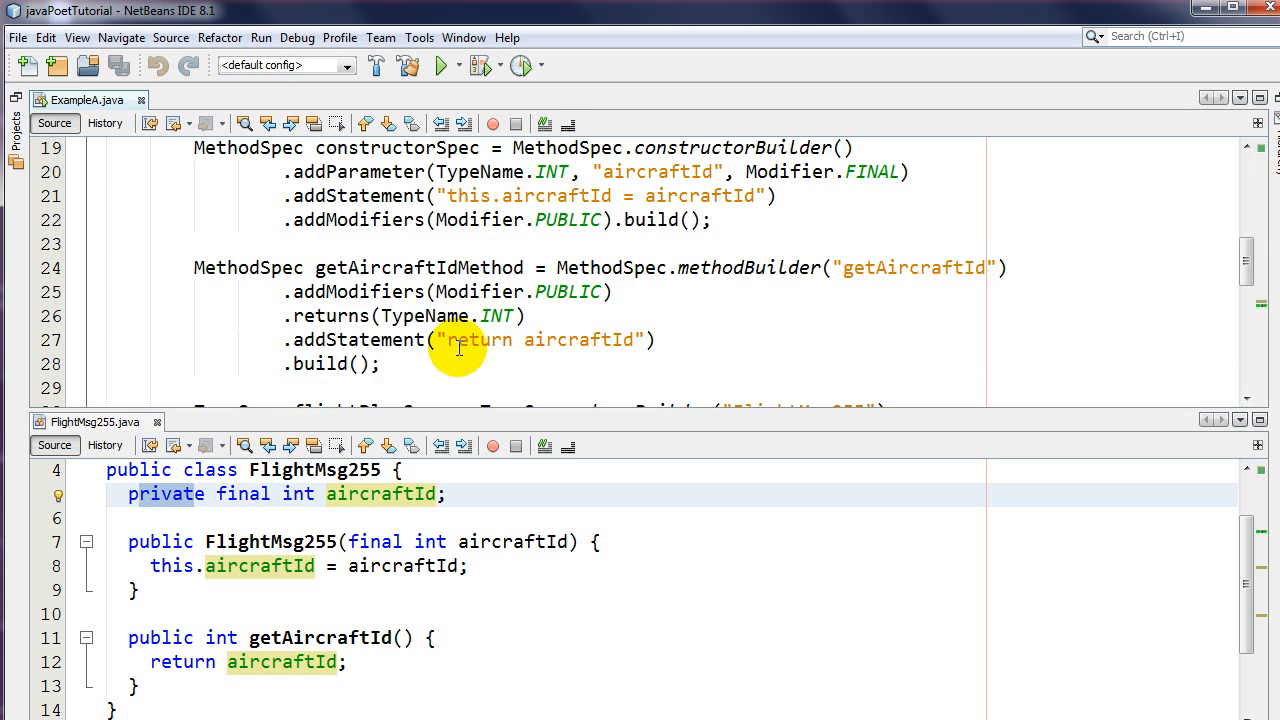
Step: Scroll back down and select the addMethod(getAircraftIdMethod) call in the classBuilder
scroll("down", 3)
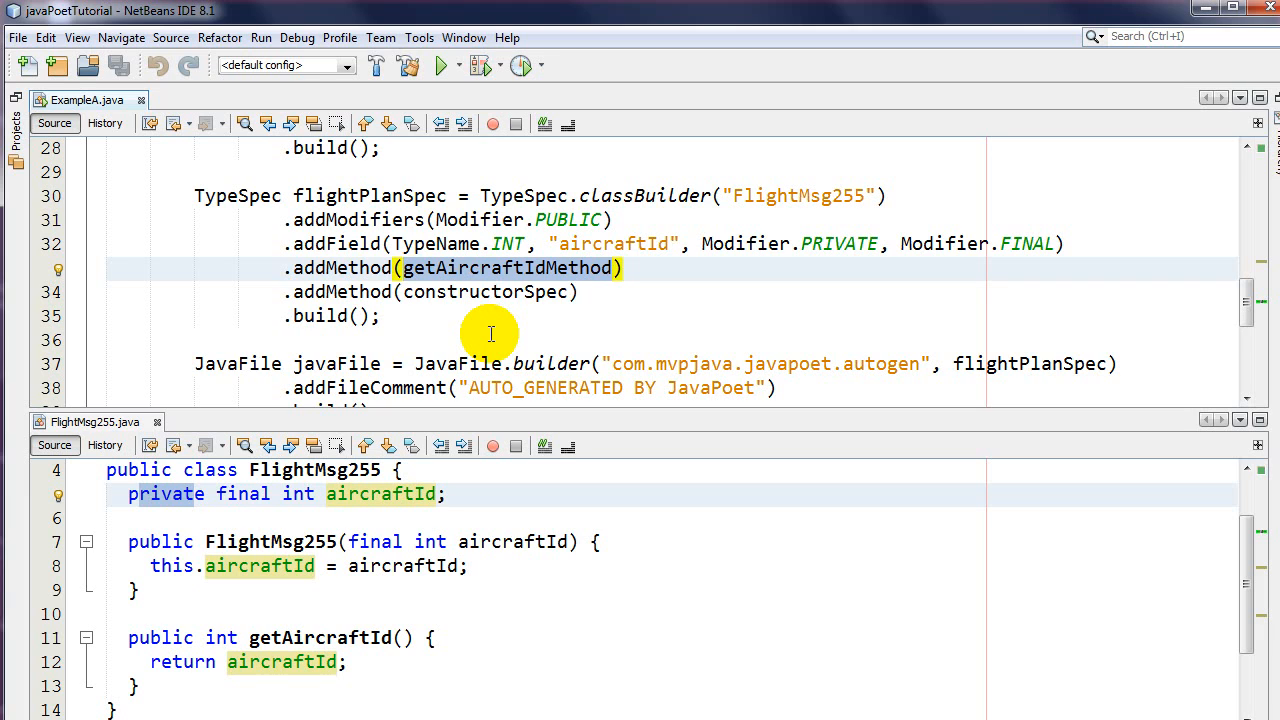
left_click(615, 267)
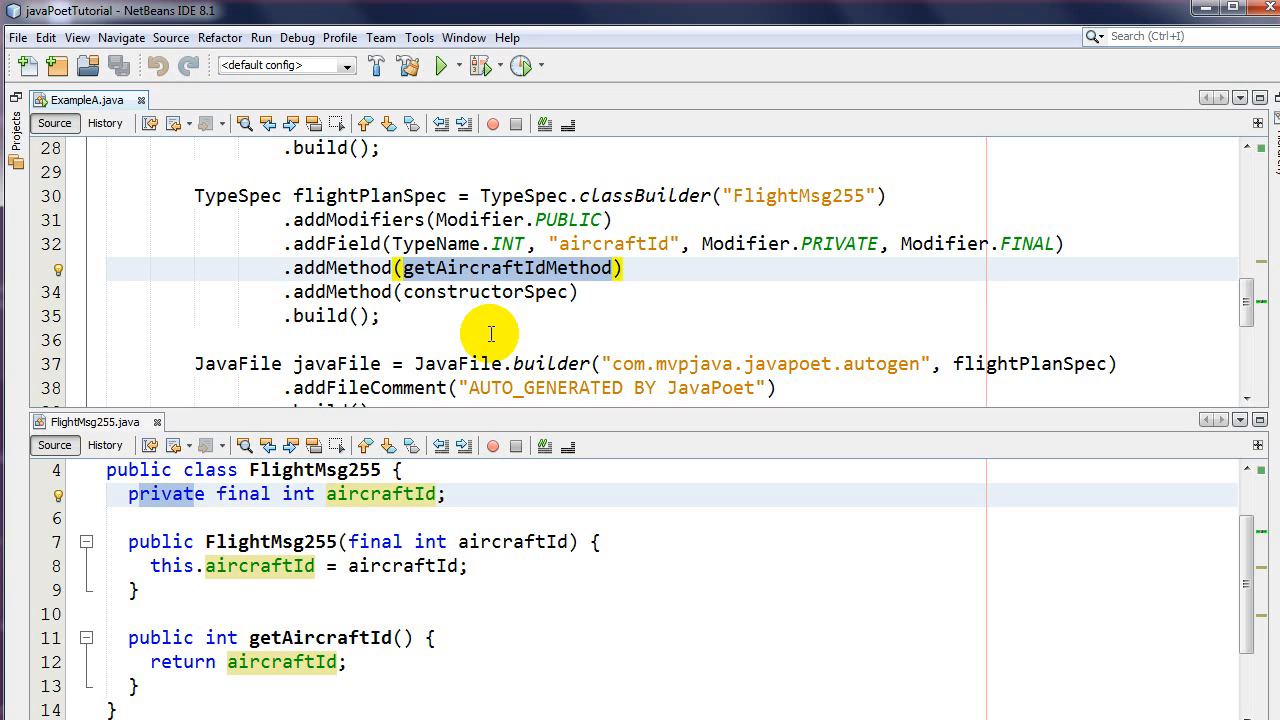
mouse_move(517, 350)
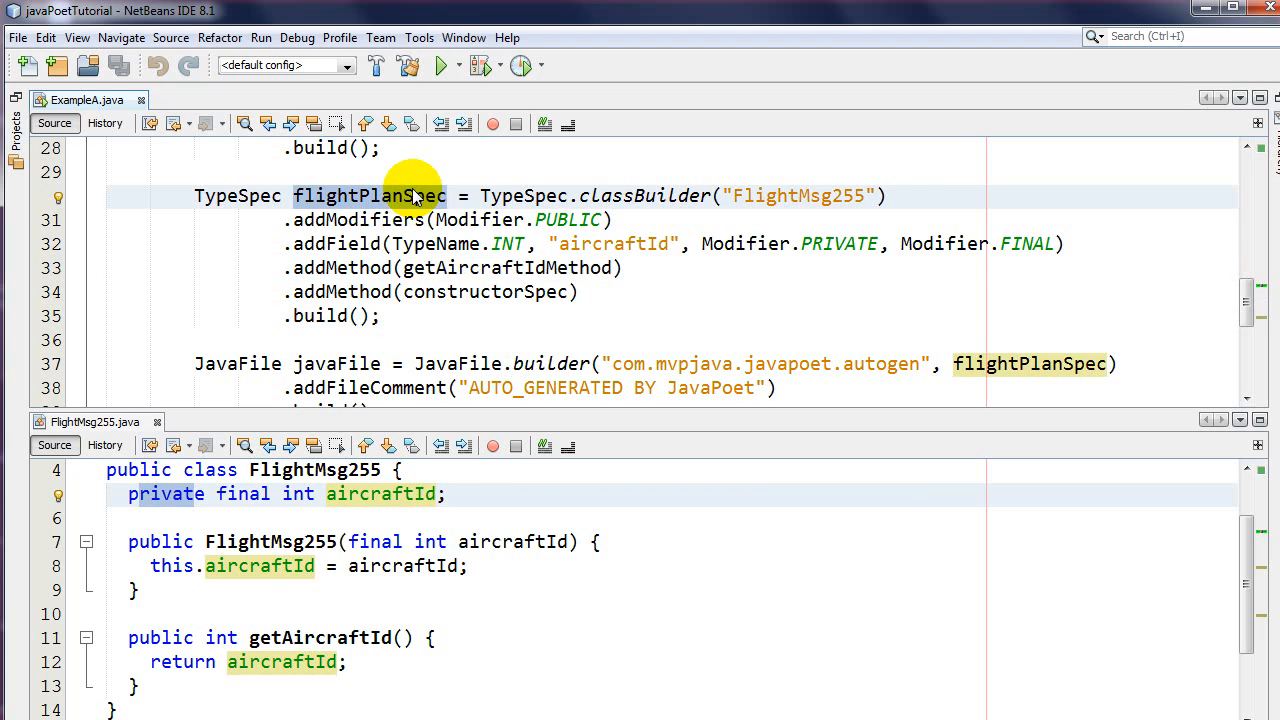
Step: Scroll to the JavaFile builder, selecting addFileComment and the output source path
scroll("down", 3)
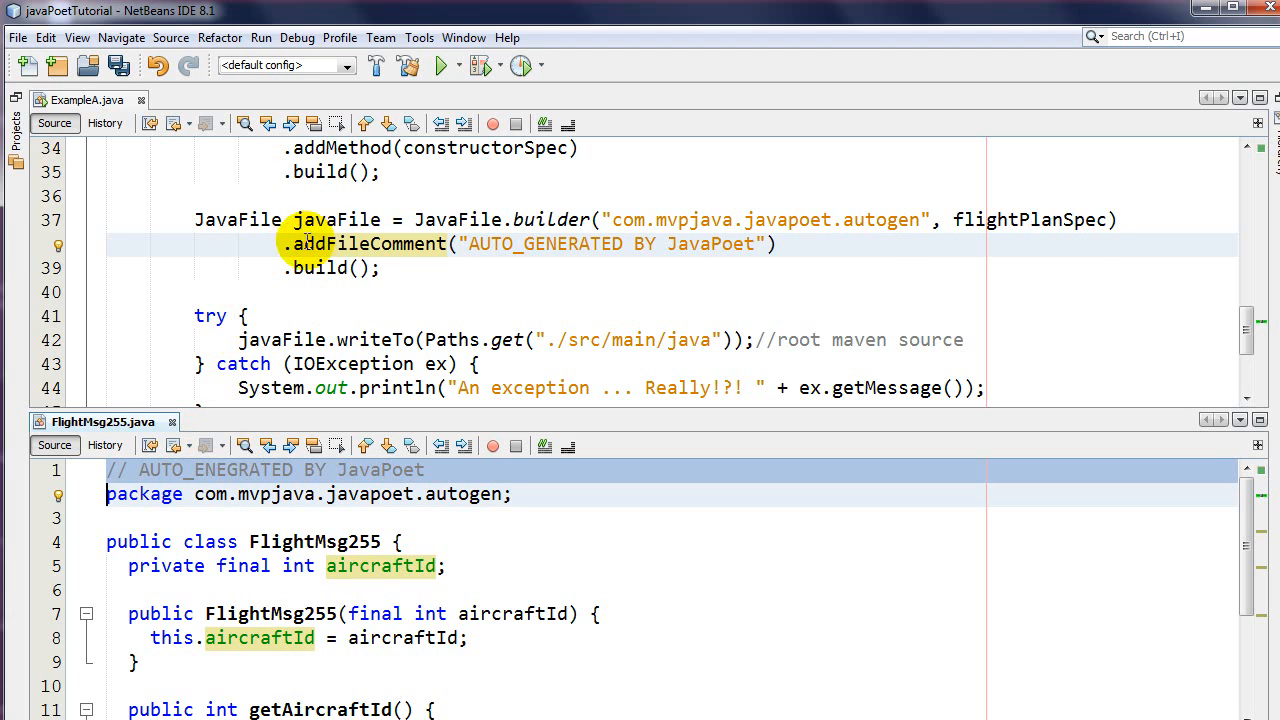
double_click(337, 219)
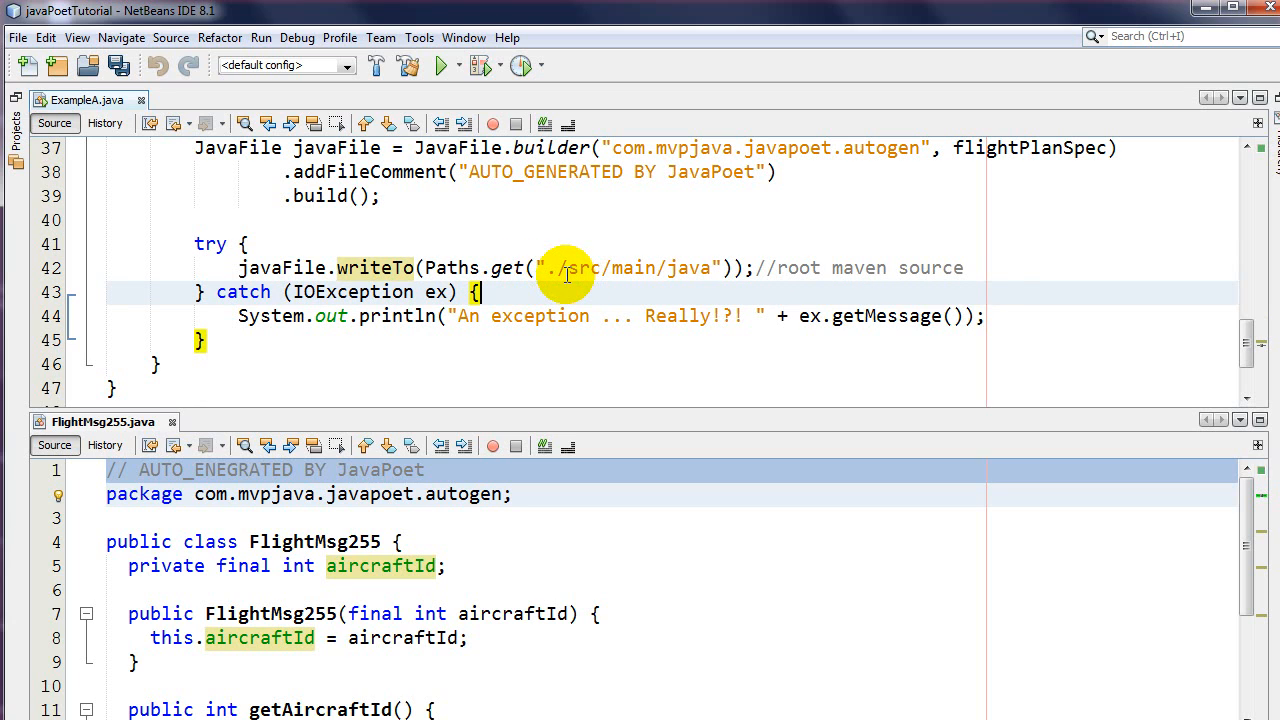
left_click(660, 267)
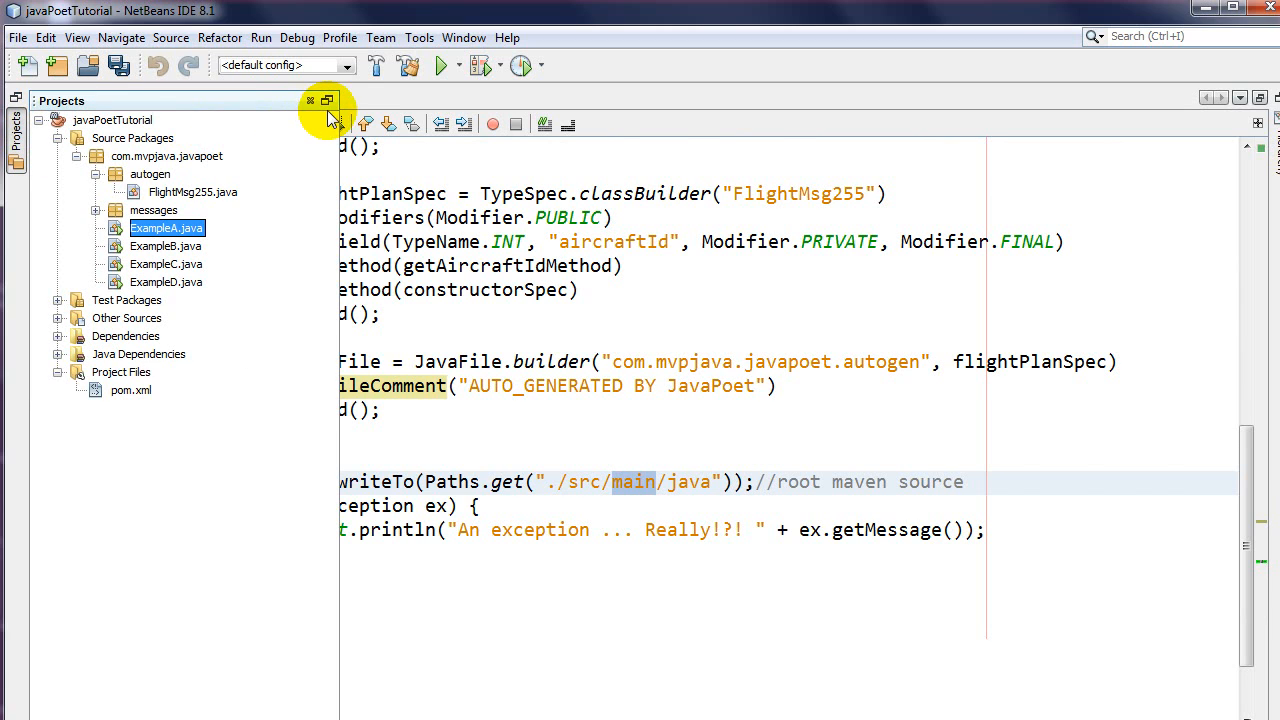
Step: Run ExampleA.java and open the regenerated FlightMsg255.java with its AUTO_GENERATED comment
right_click(166, 228)
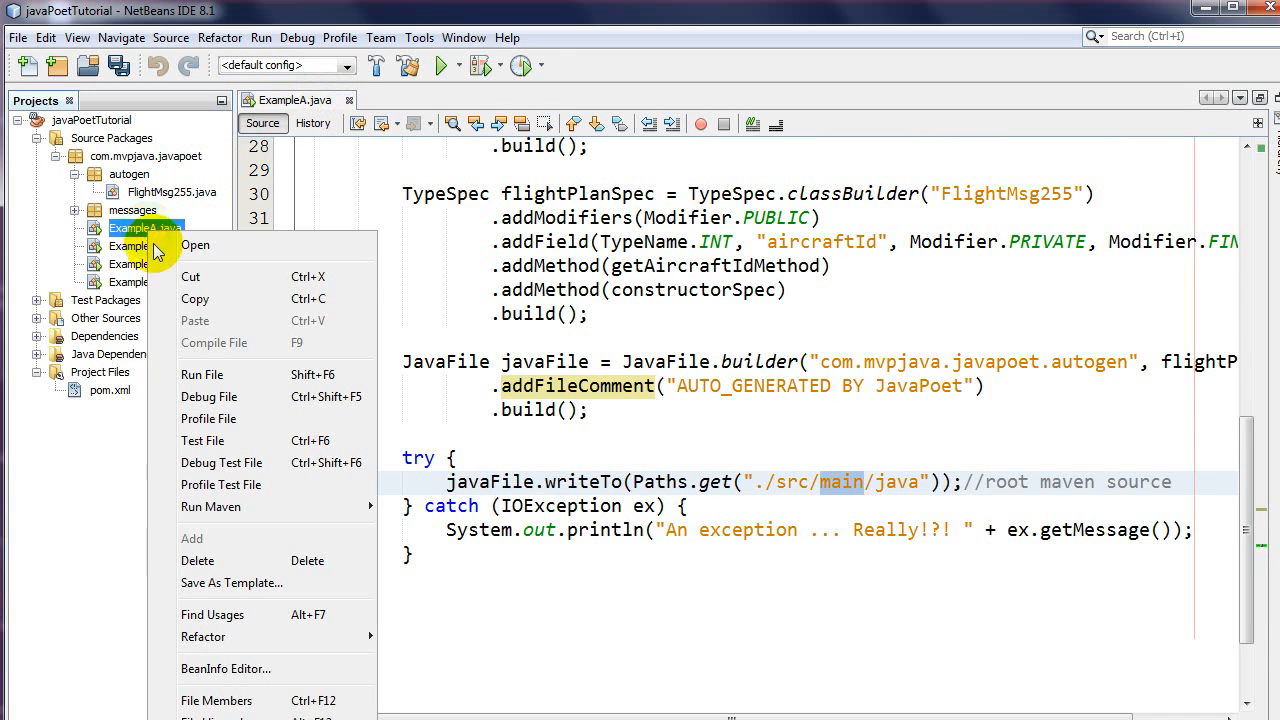
left_click(202, 374)
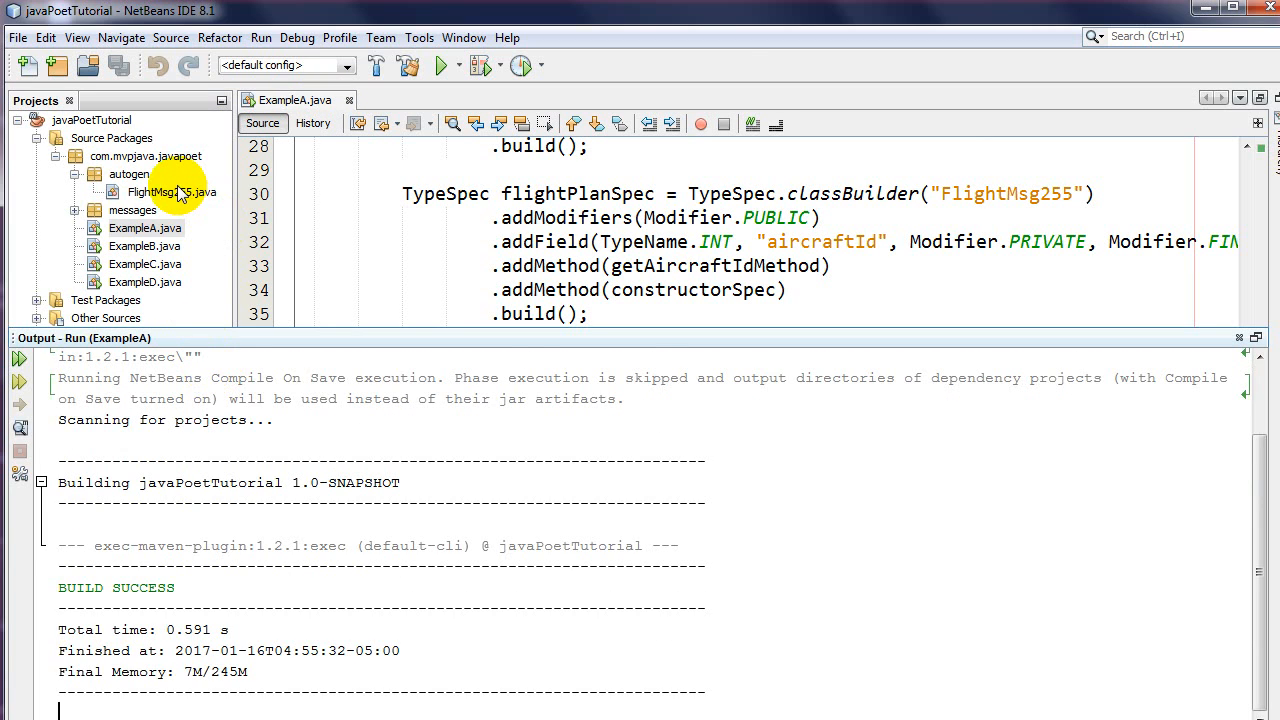
double_click(169, 191)
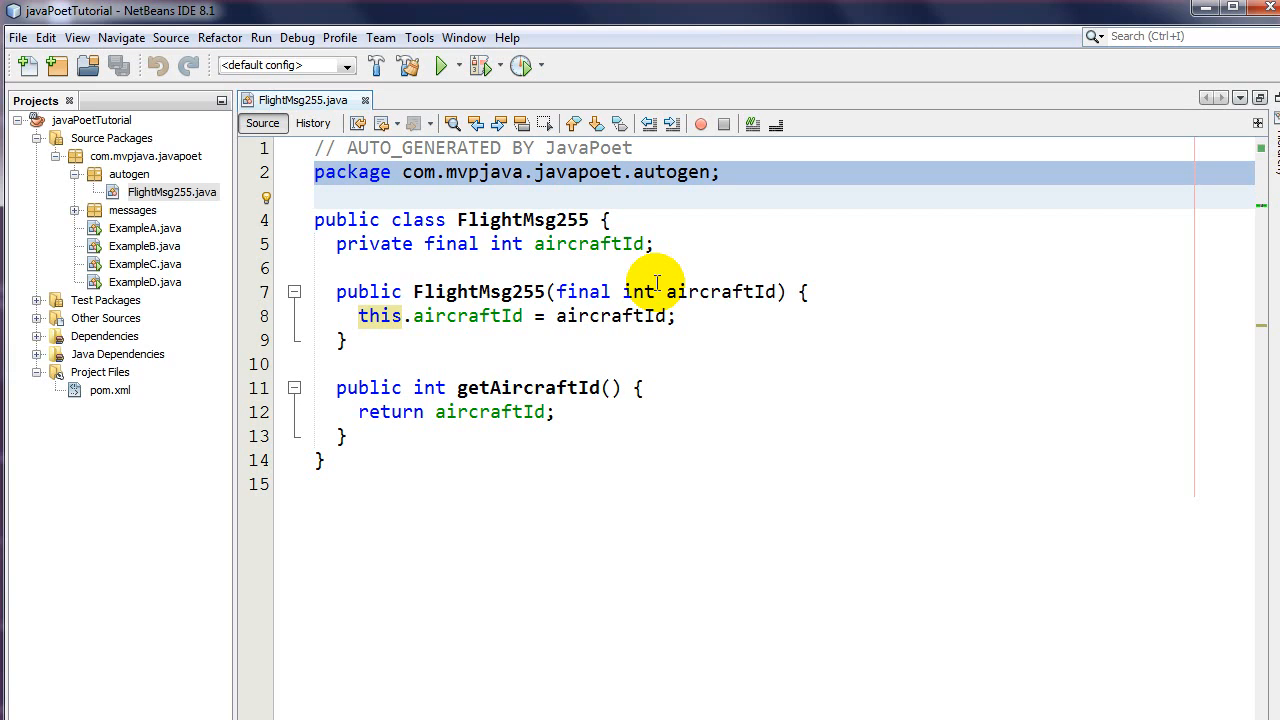
left_click(314, 196)
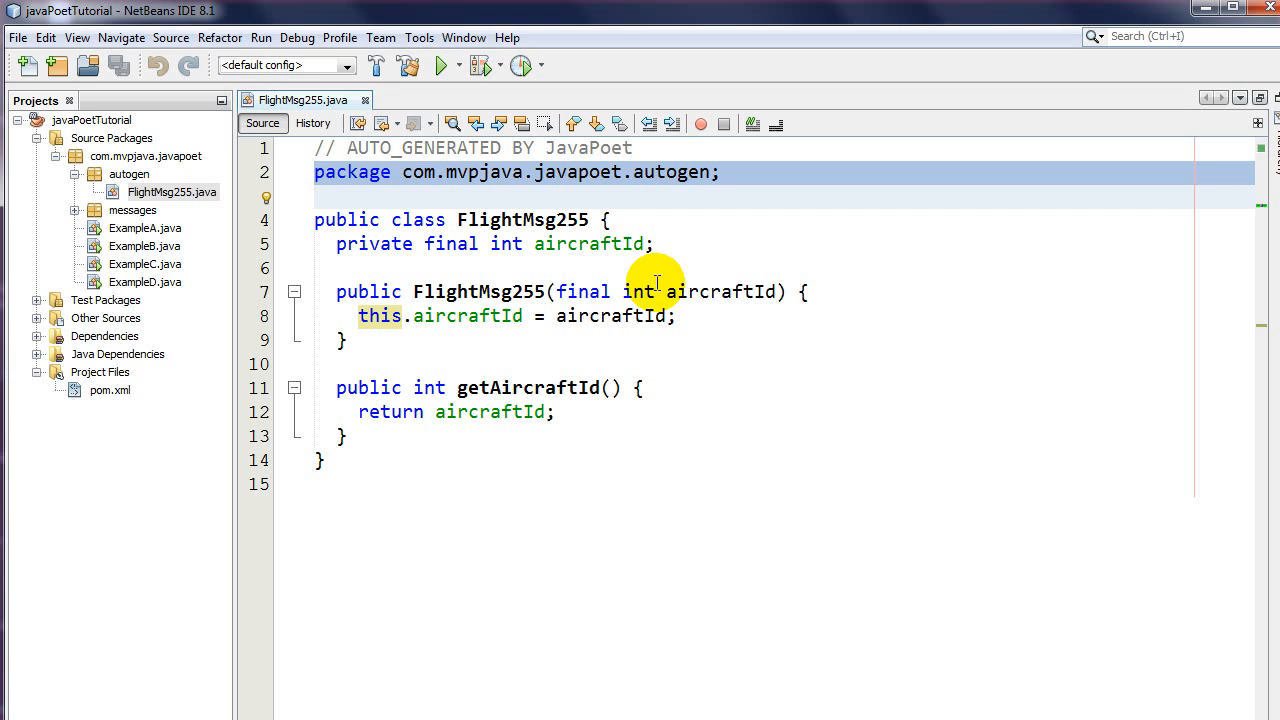
left_click(315, 196)
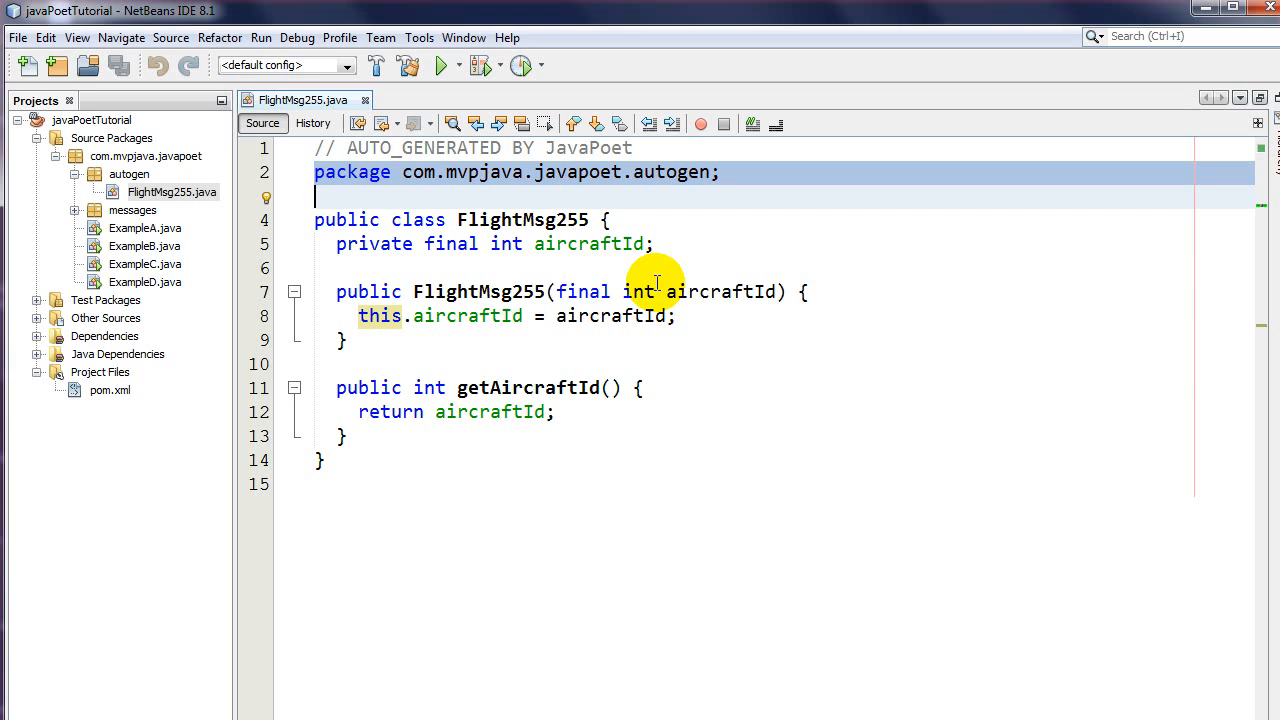